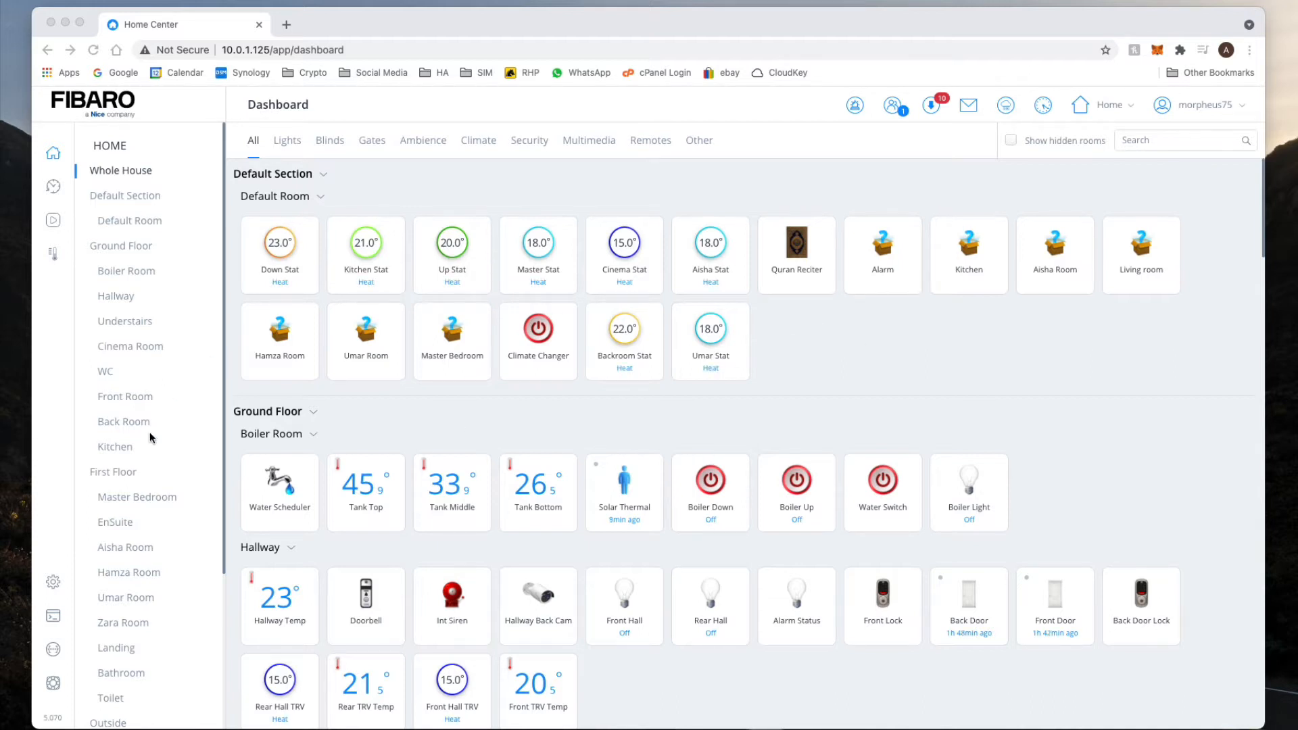
# Step: Browse Master Bedroom and whole-house devices, then go to the device management settings
pyautogui.click(138, 496)
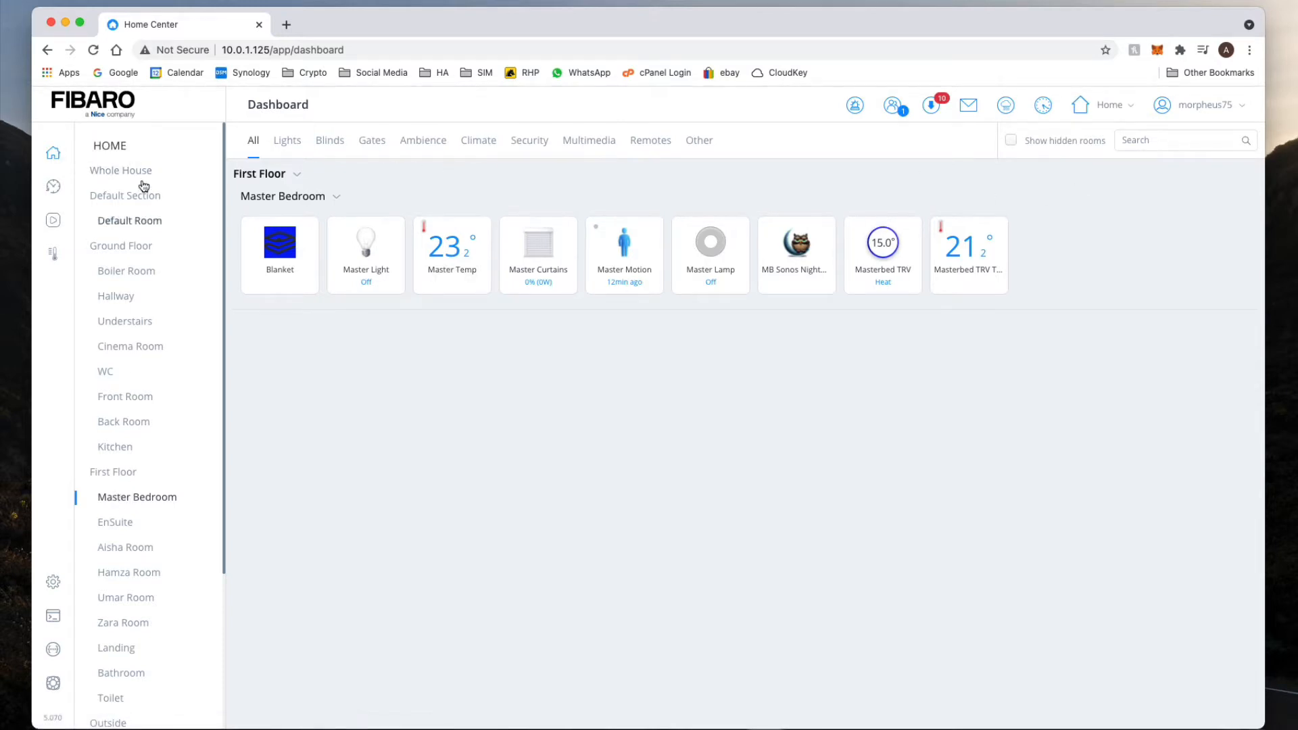
pyautogui.click(121, 170)
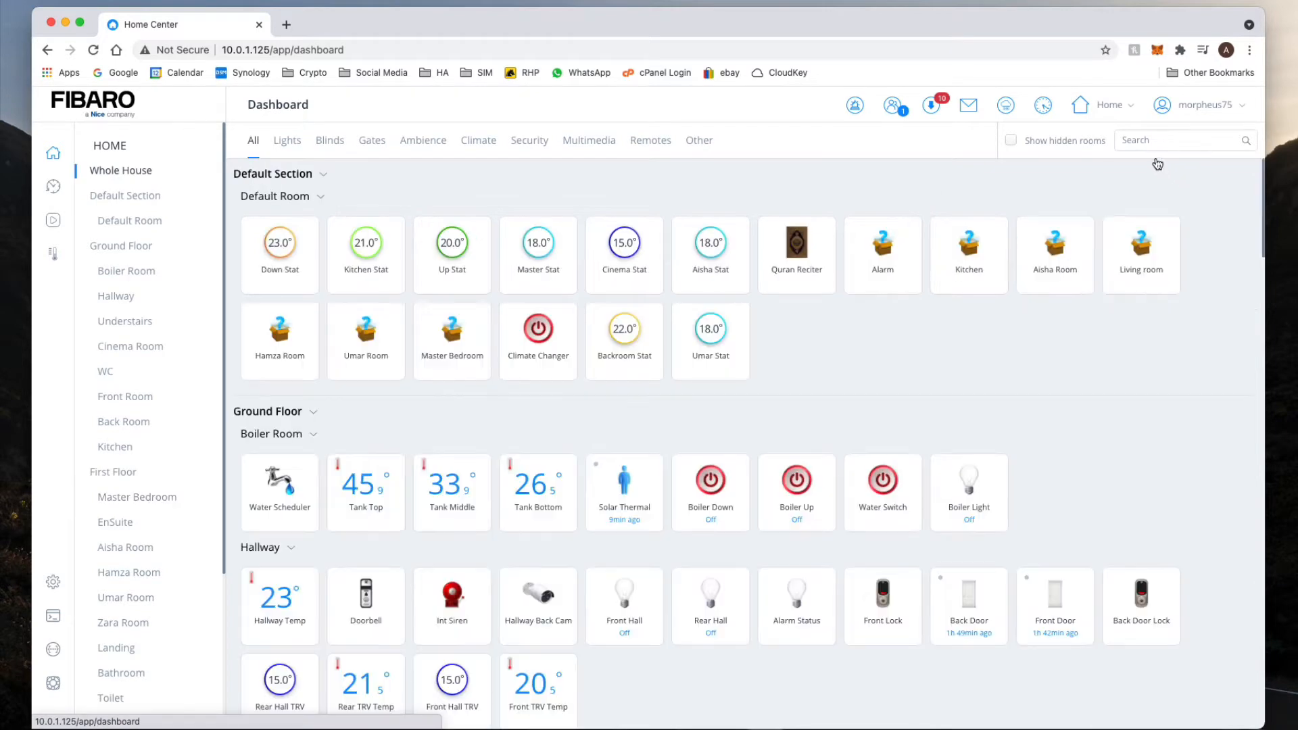
pyautogui.click(53, 582)
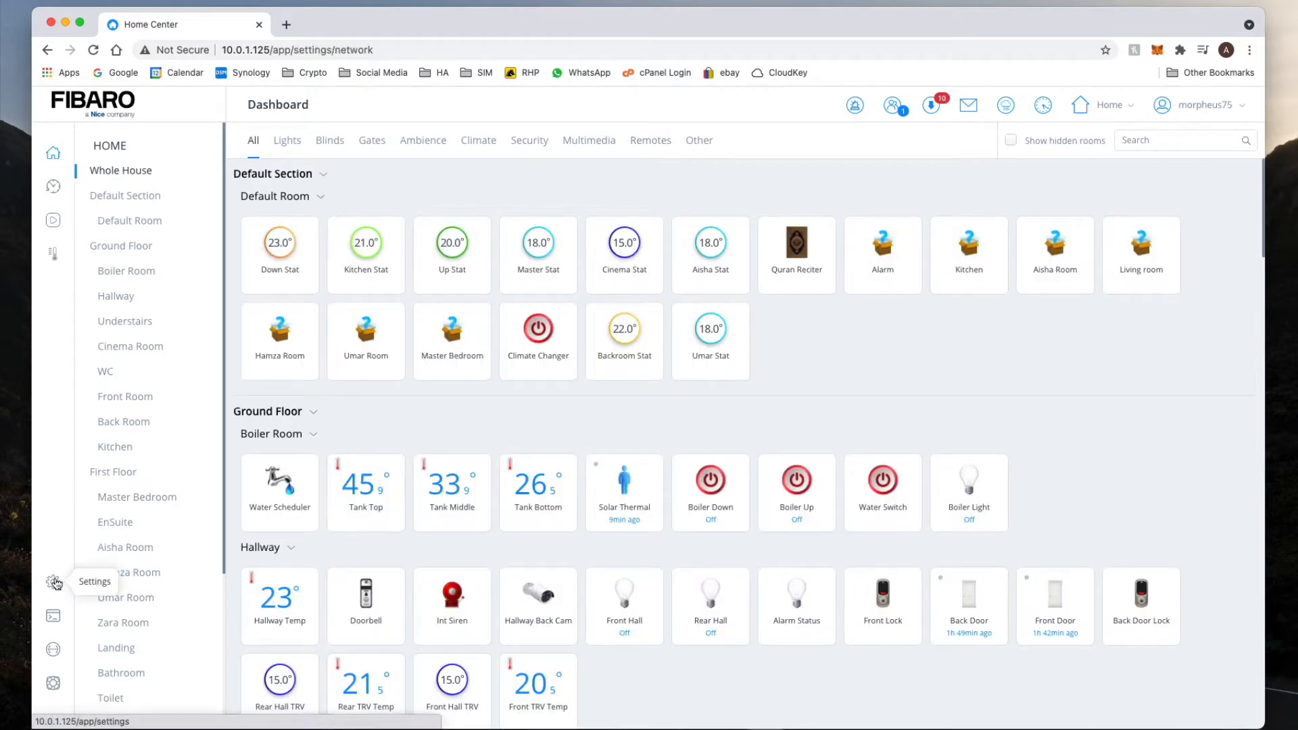
pyautogui.click(53, 581)
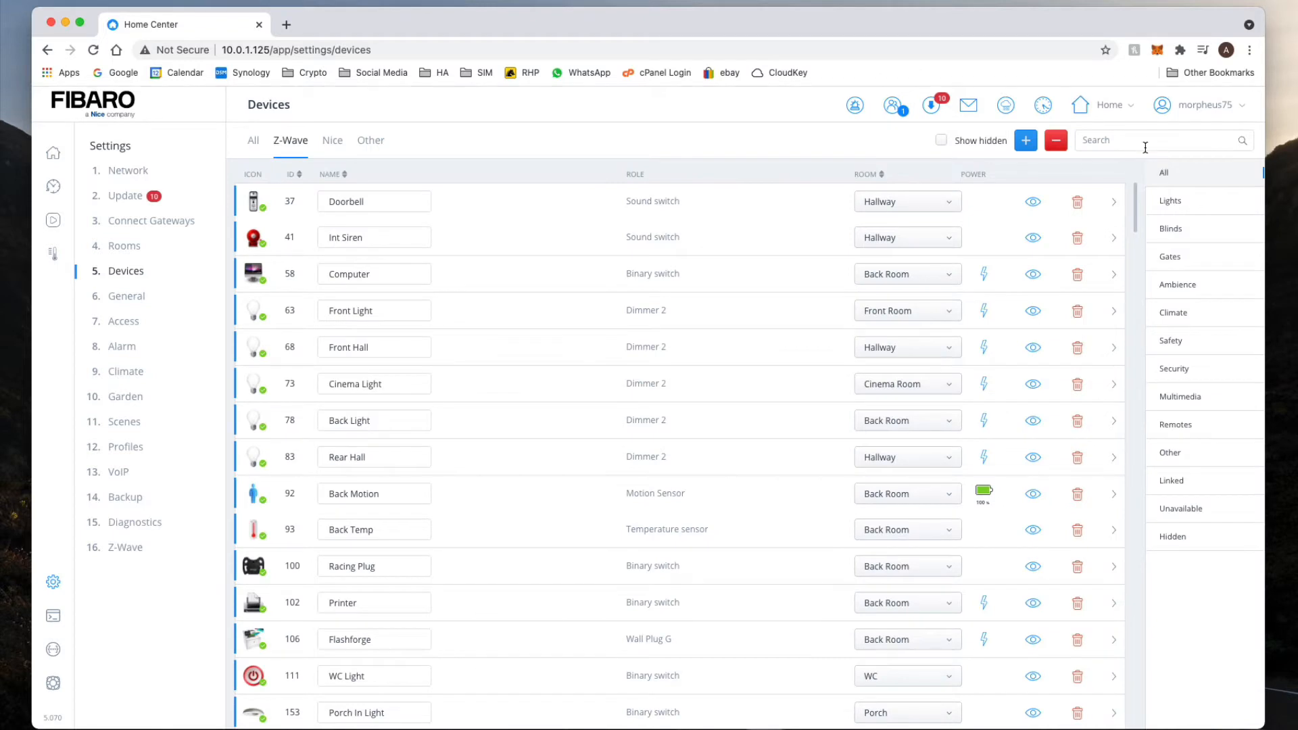
# Step: Filter the Z-Wave device list to 'rem' with hidden devices included, showing the Remotec entries
pyautogui.write('remo')
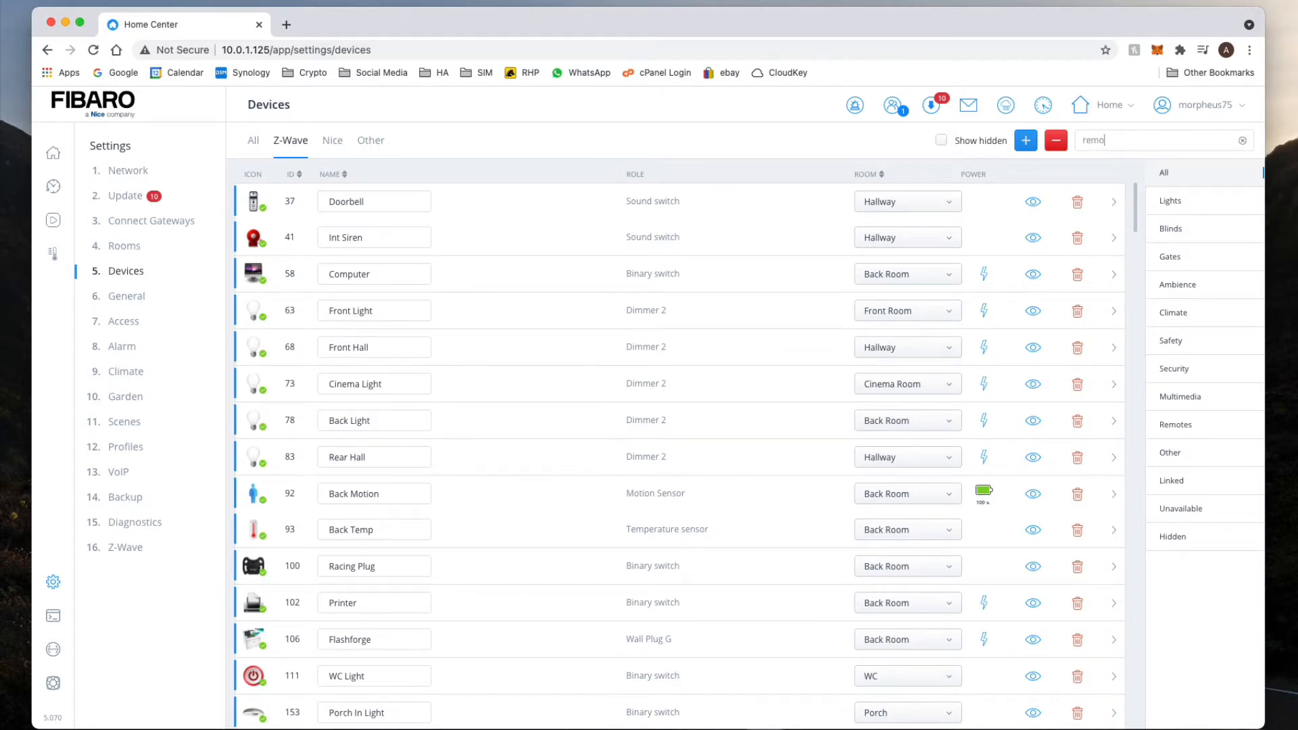
pyautogui.write('remo')
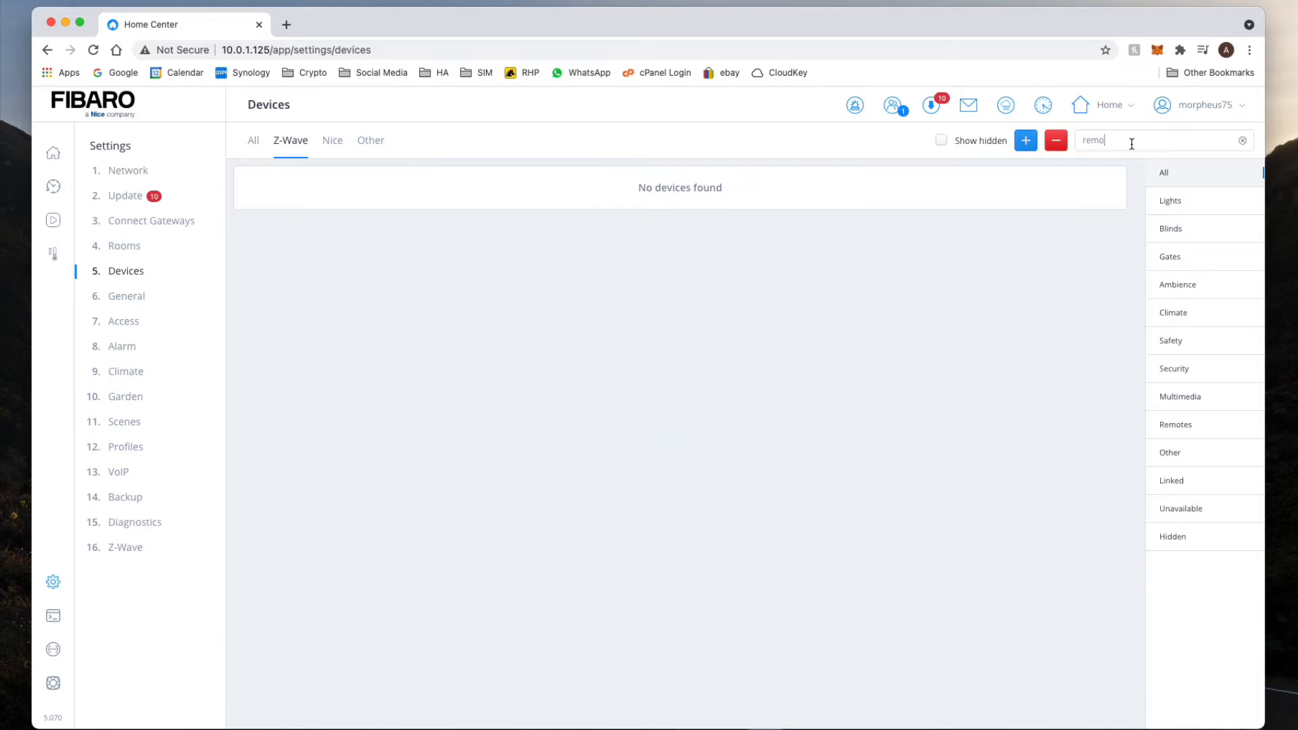
pyautogui.press('Backspace')
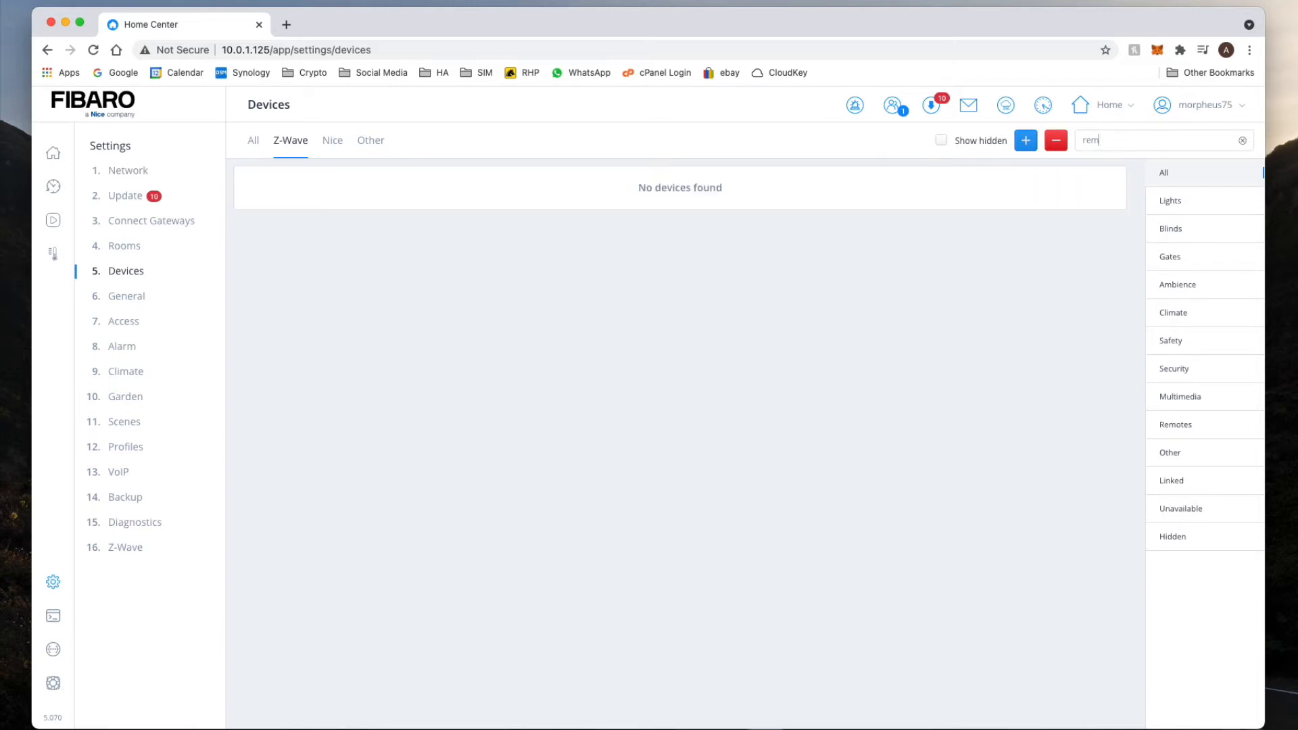
pyautogui.click(942, 139)
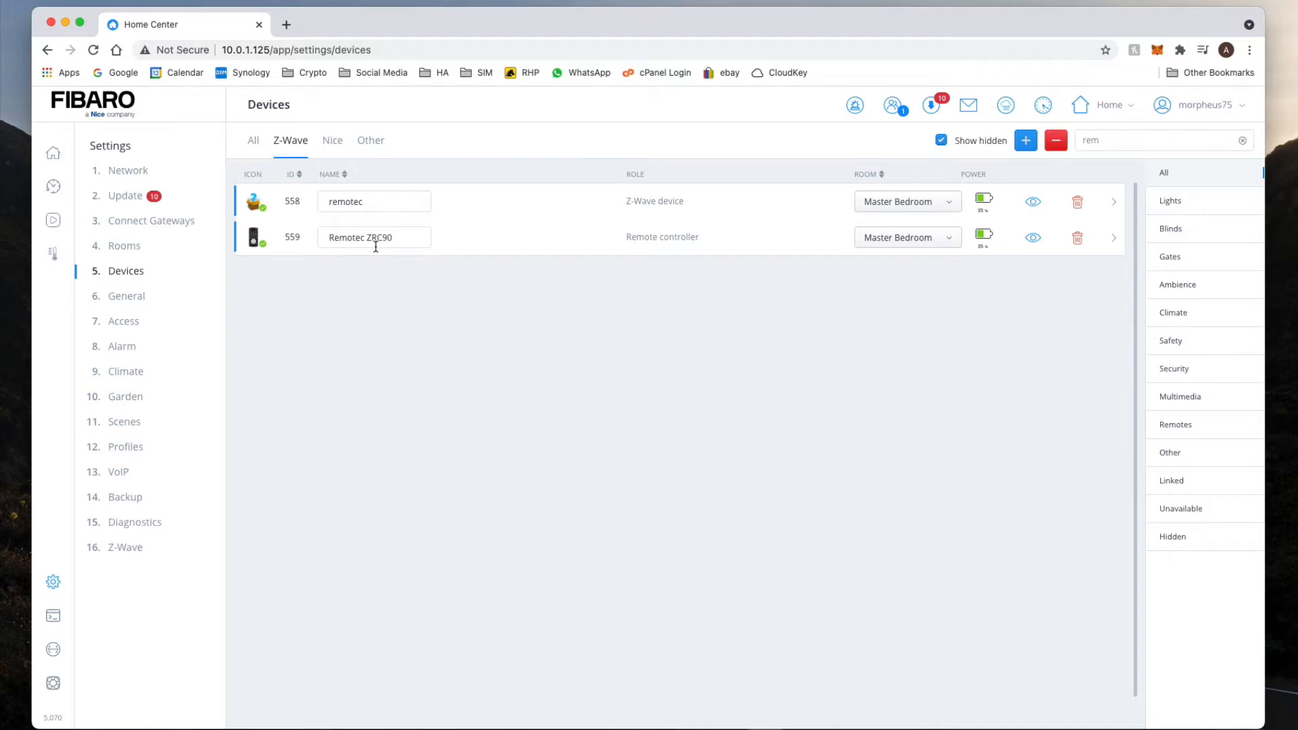
pyautogui.moveTo(635, 247)
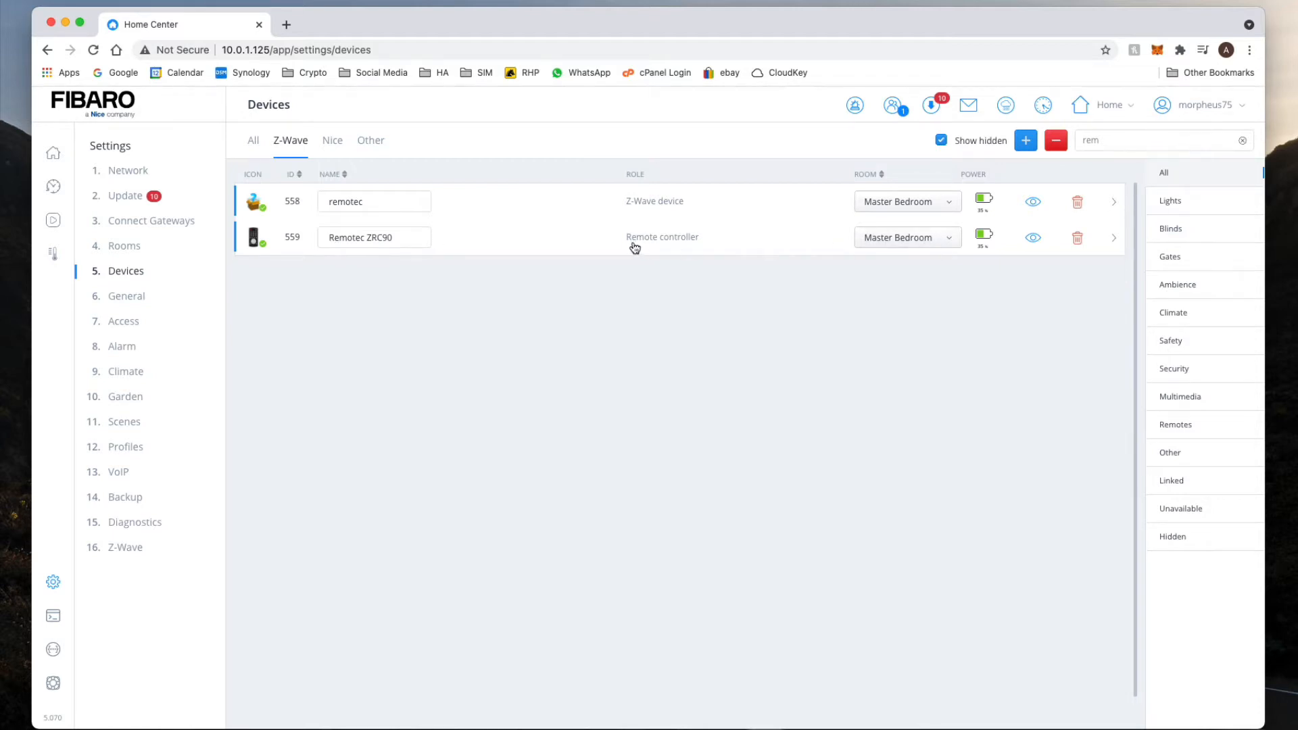
# Step: Inspect the Remotec ZRC90's configuration parameters and associations
pyautogui.click(1113, 238)
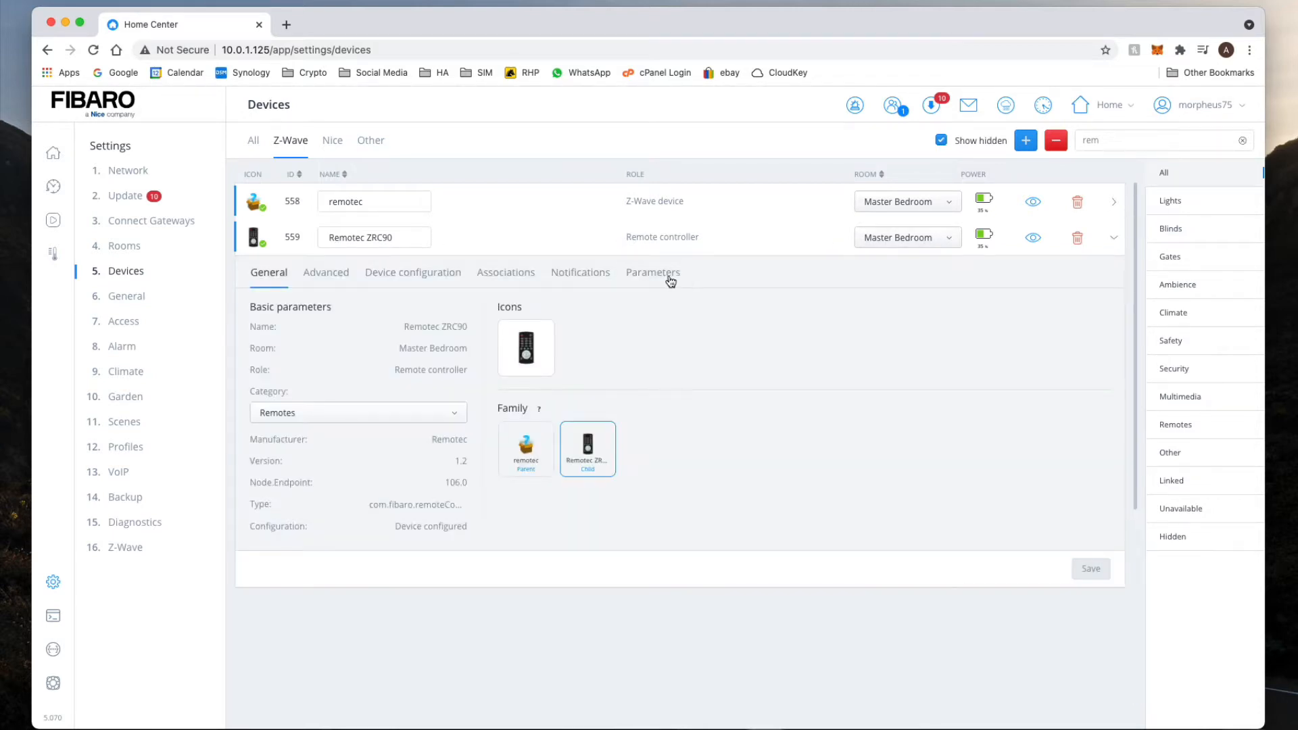
pyautogui.click(651, 271)
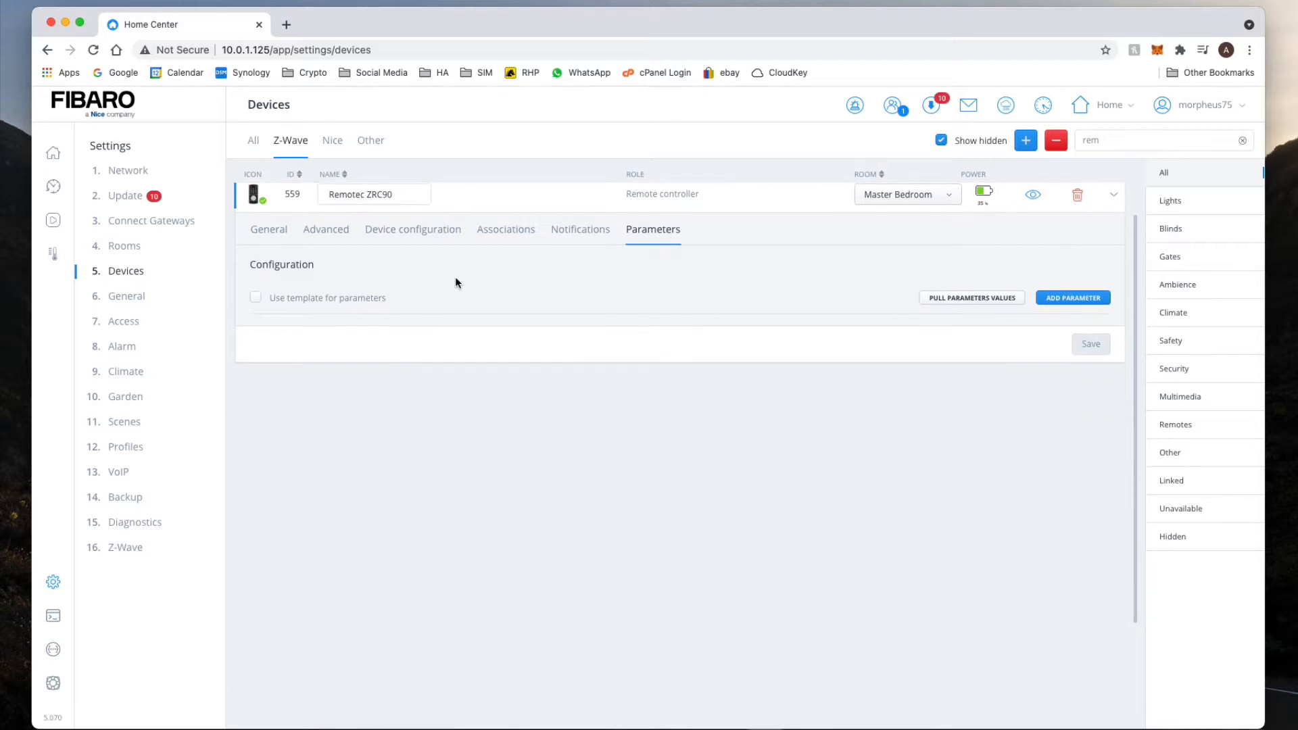
pyautogui.moveTo(658, 547)
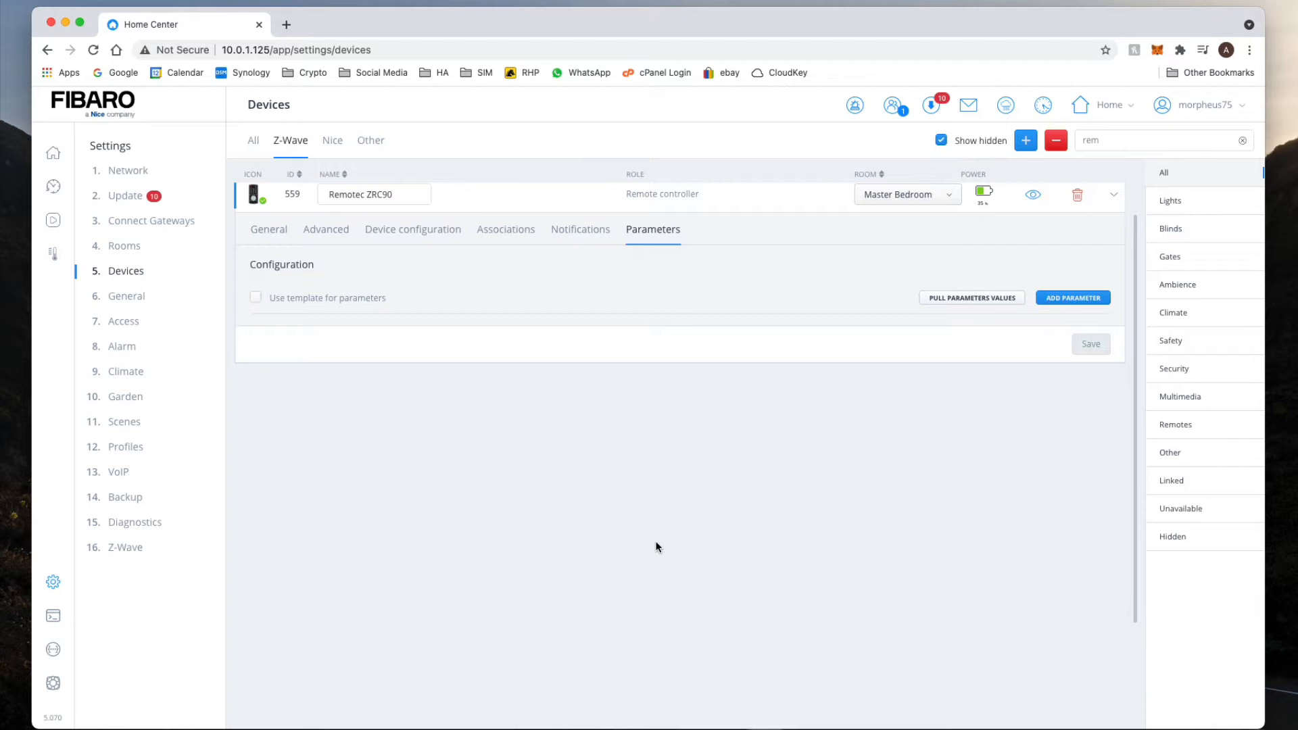
pyautogui.click(504, 230)
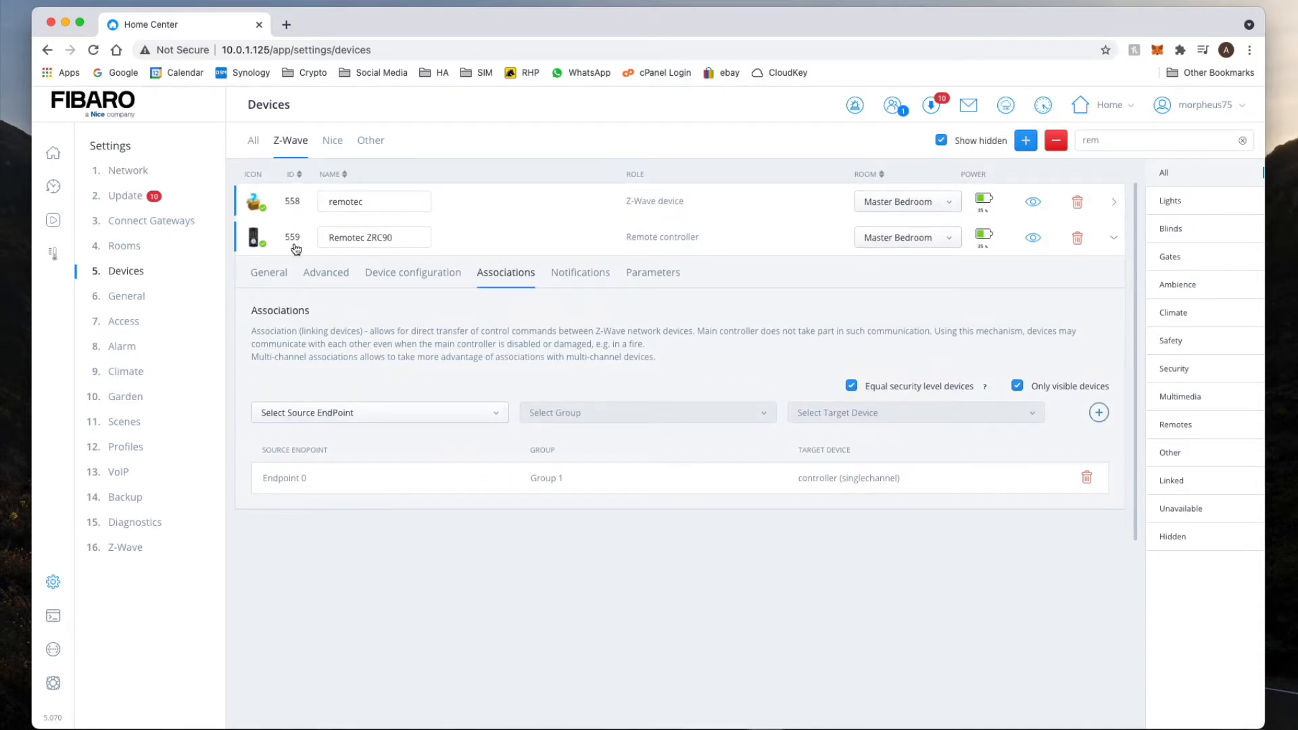
pyautogui.moveTo(292, 248)
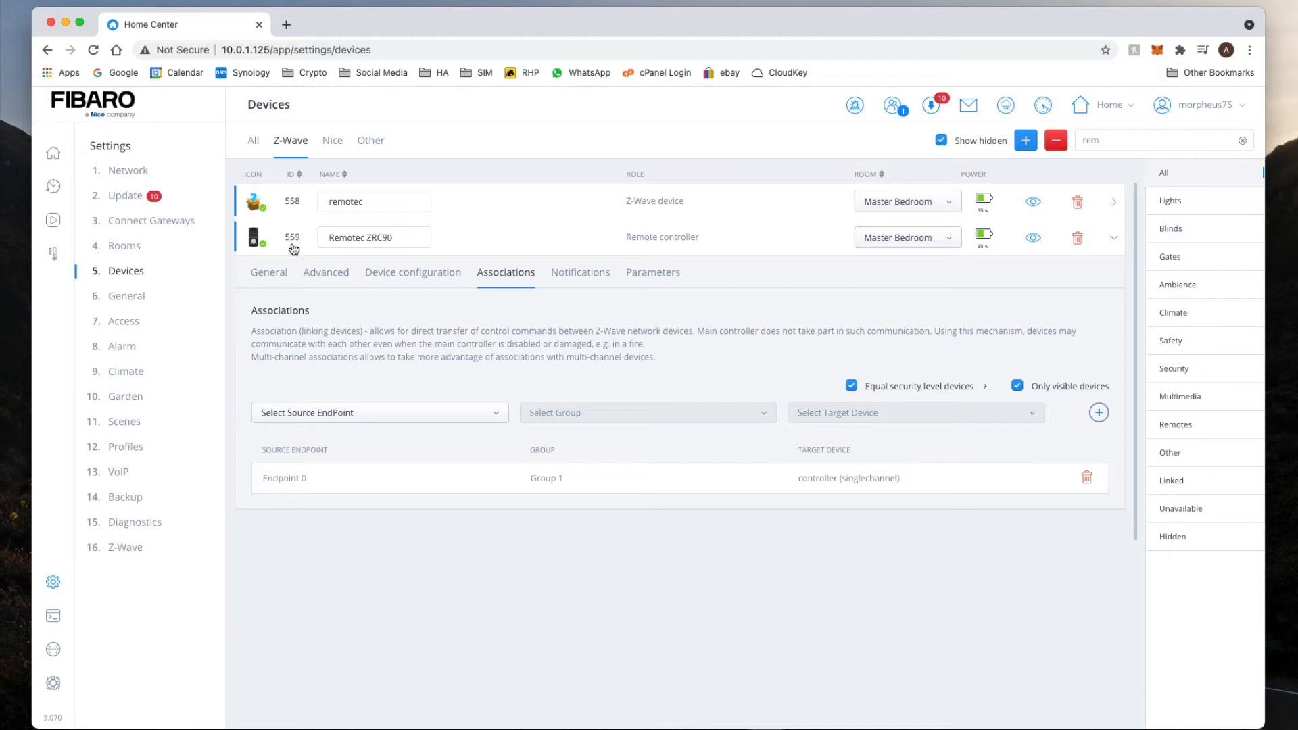
# Step: Show the scenes list with hidden scenes excluded
pyautogui.click(123, 422)
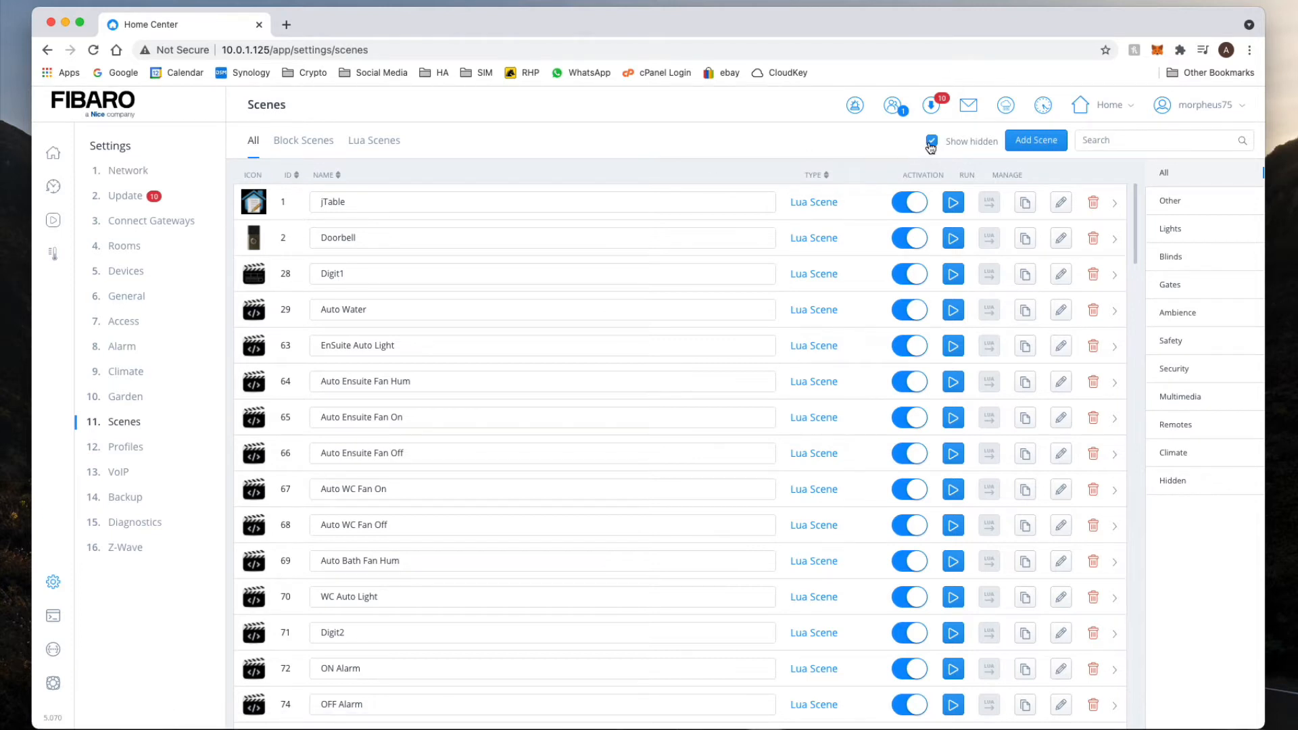
pyautogui.click(931, 141)
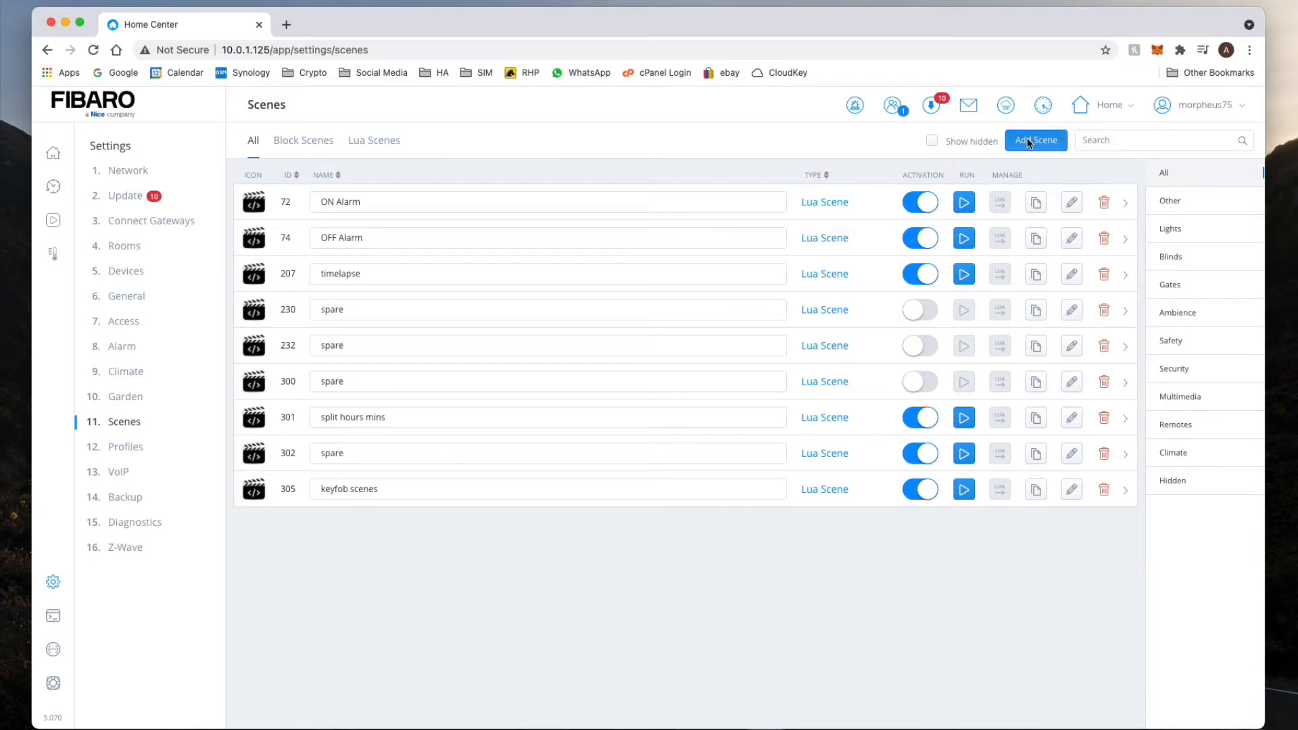
# Step: Add a new scene named 'remotec' in the Remotes category and save it
pyautogui.click(1034, 140)
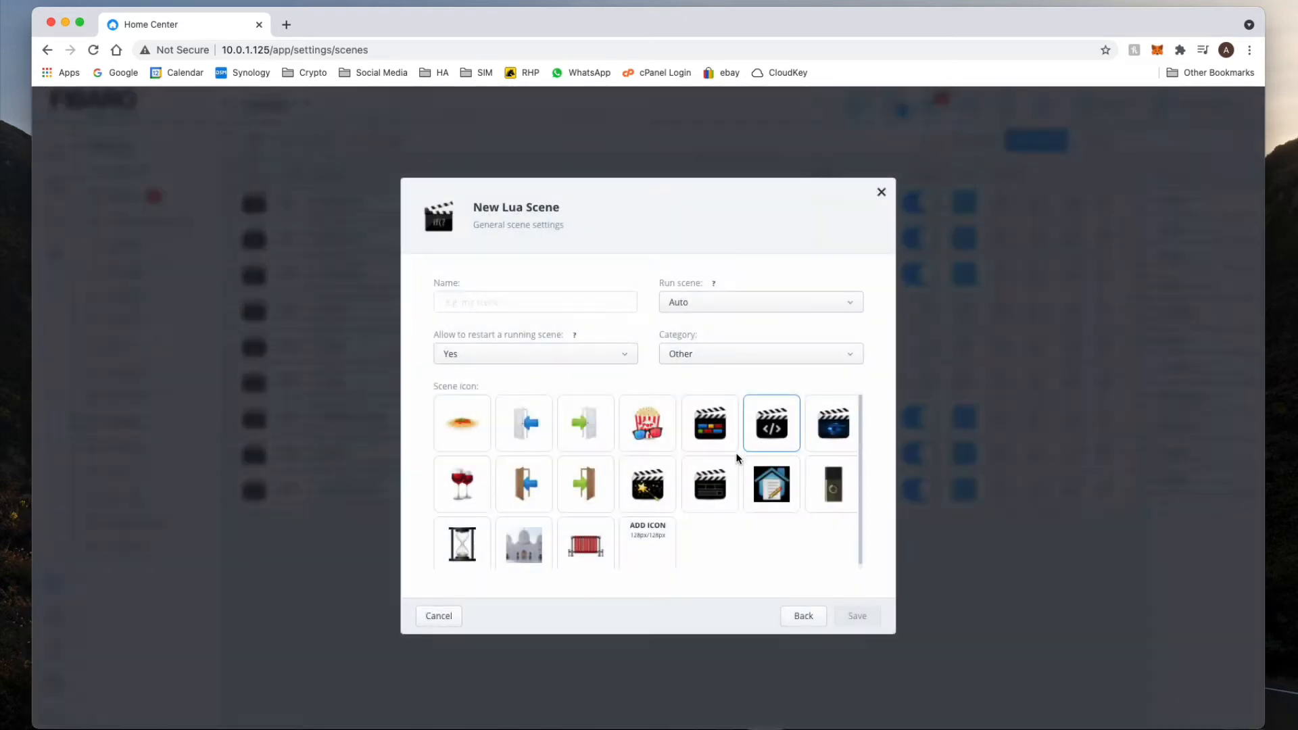
pyautogui.write('rem')
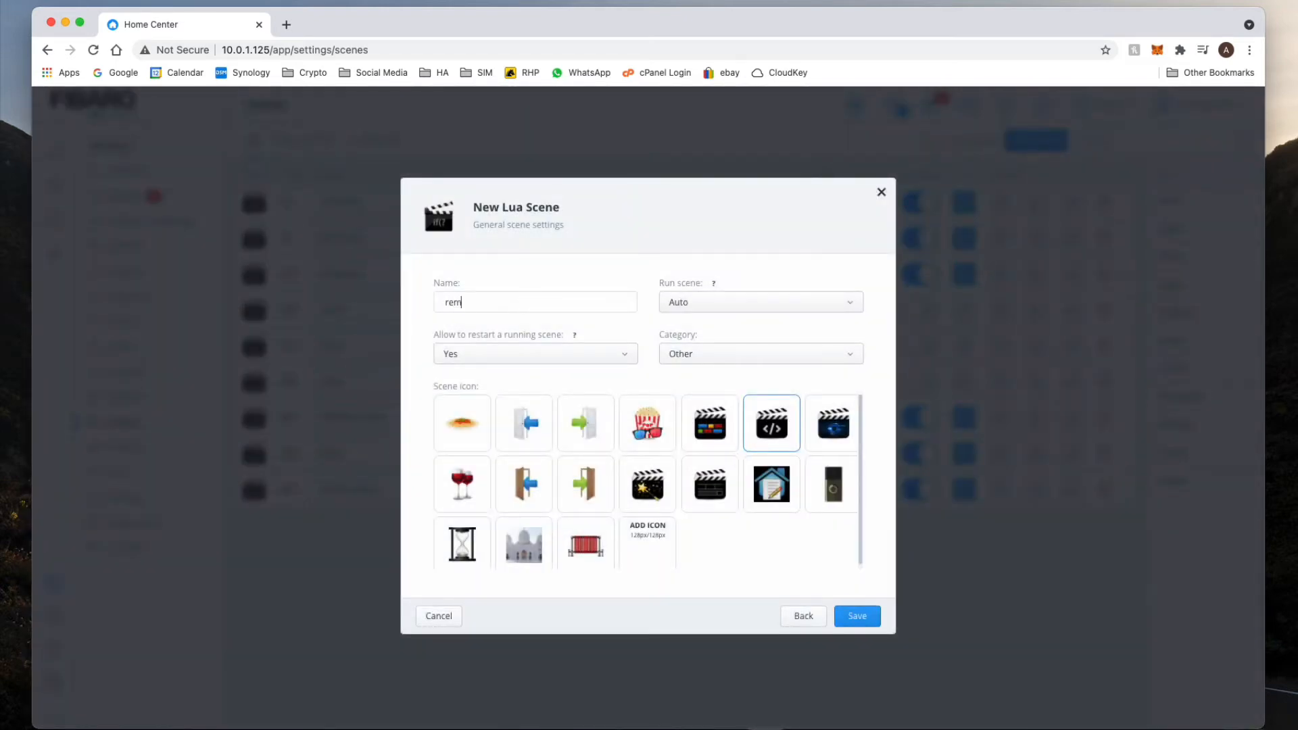
pyautogui.write('oted')
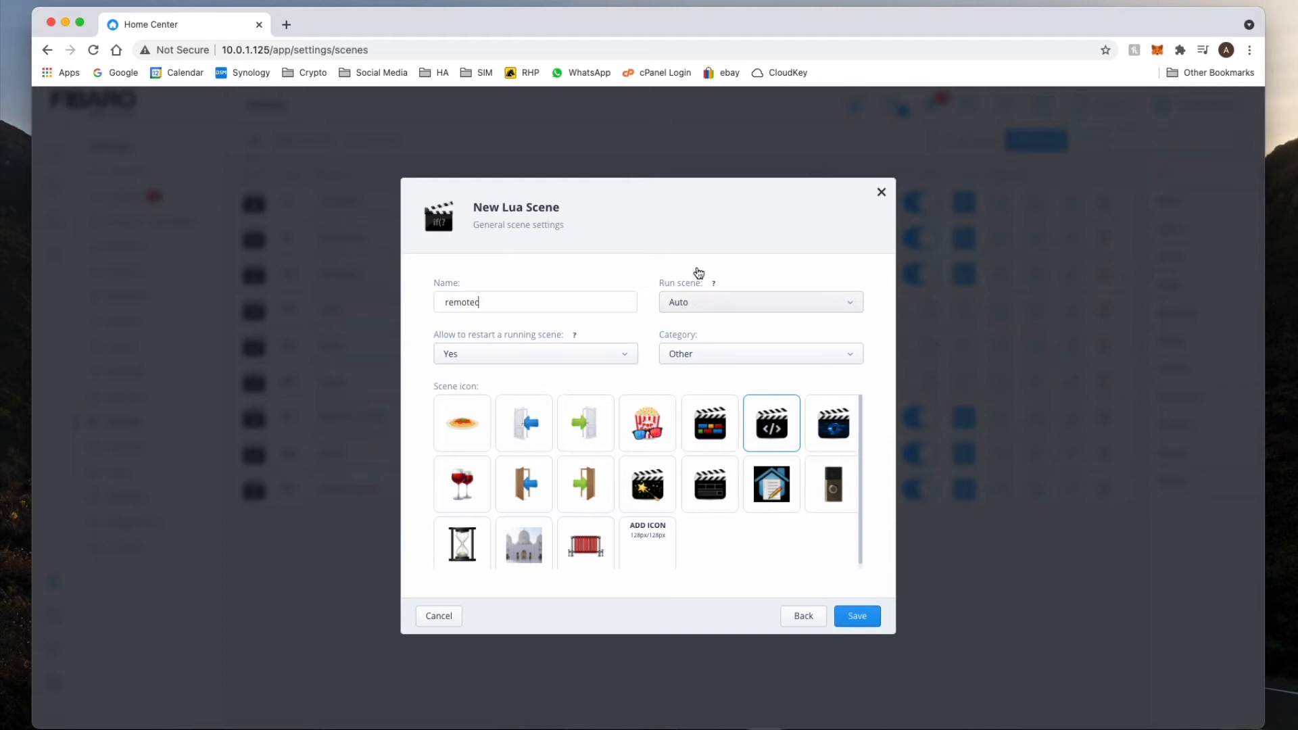
pyautogui.click(759, 353)
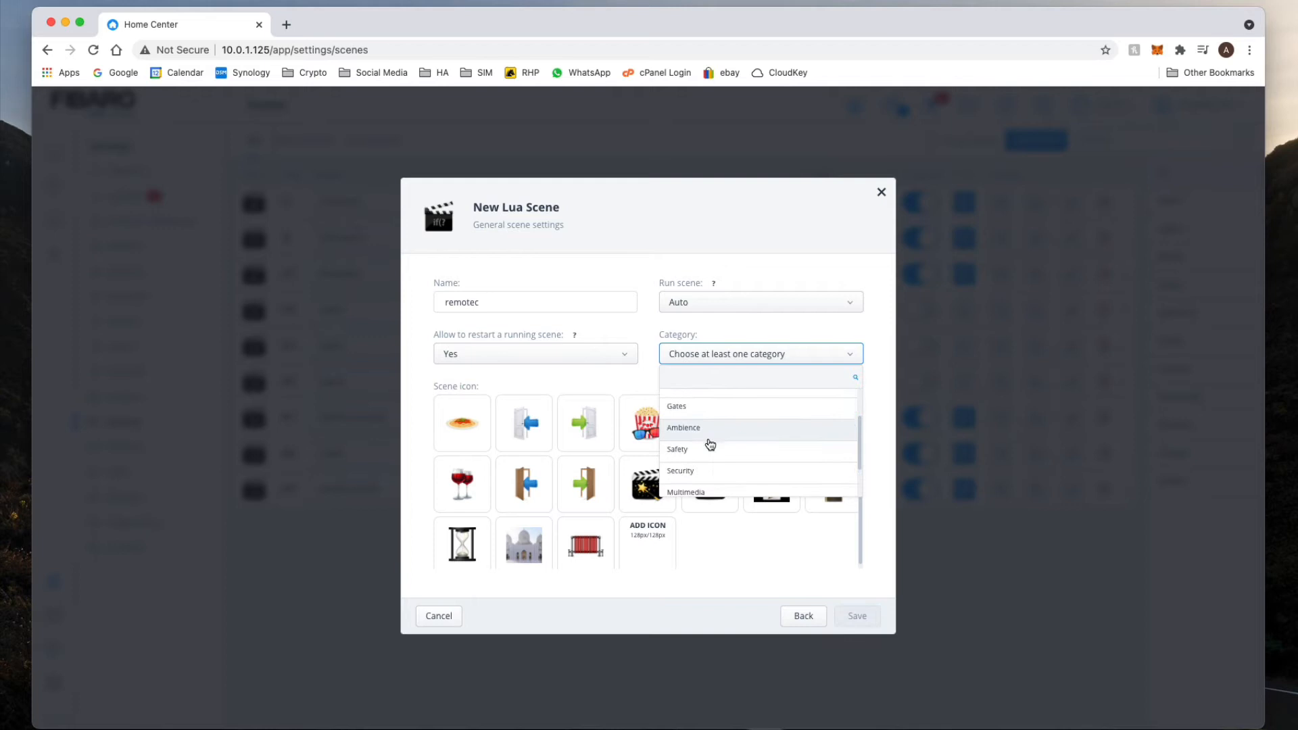
pyautogui.click(682, 461)
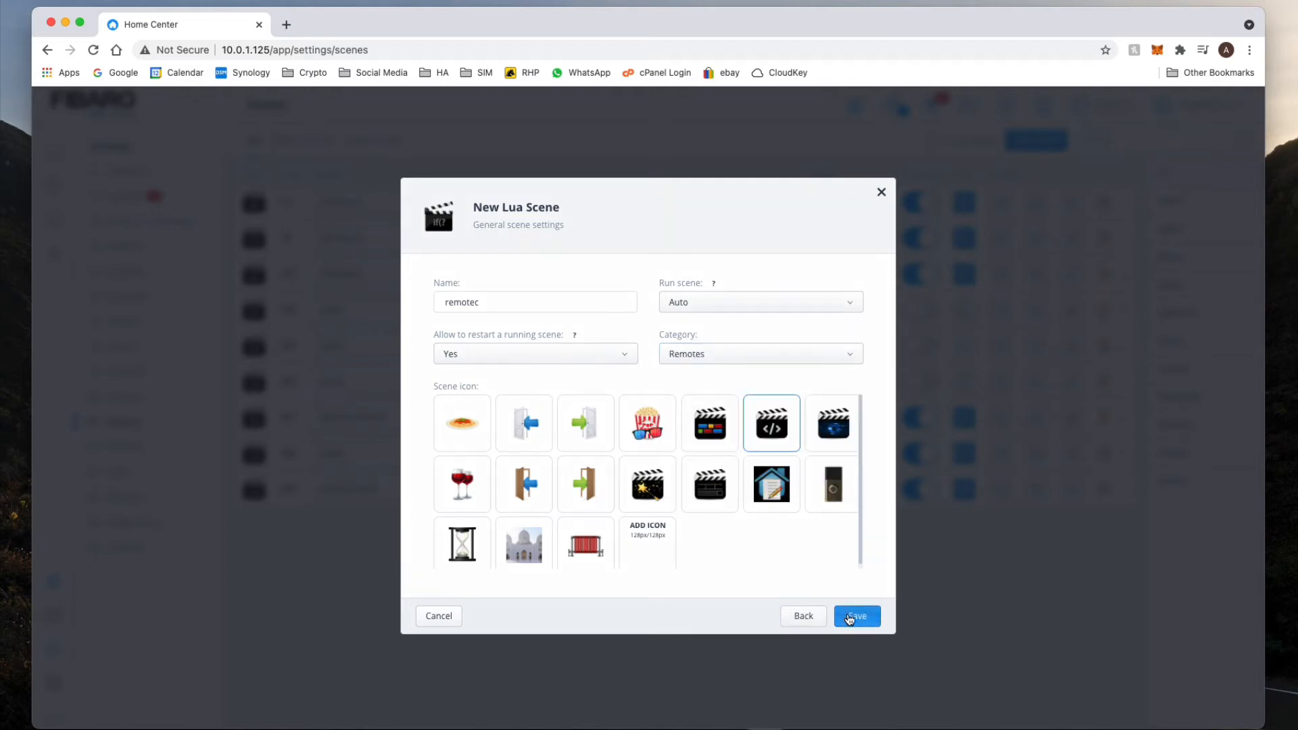
pyautogui.click(856, 617)
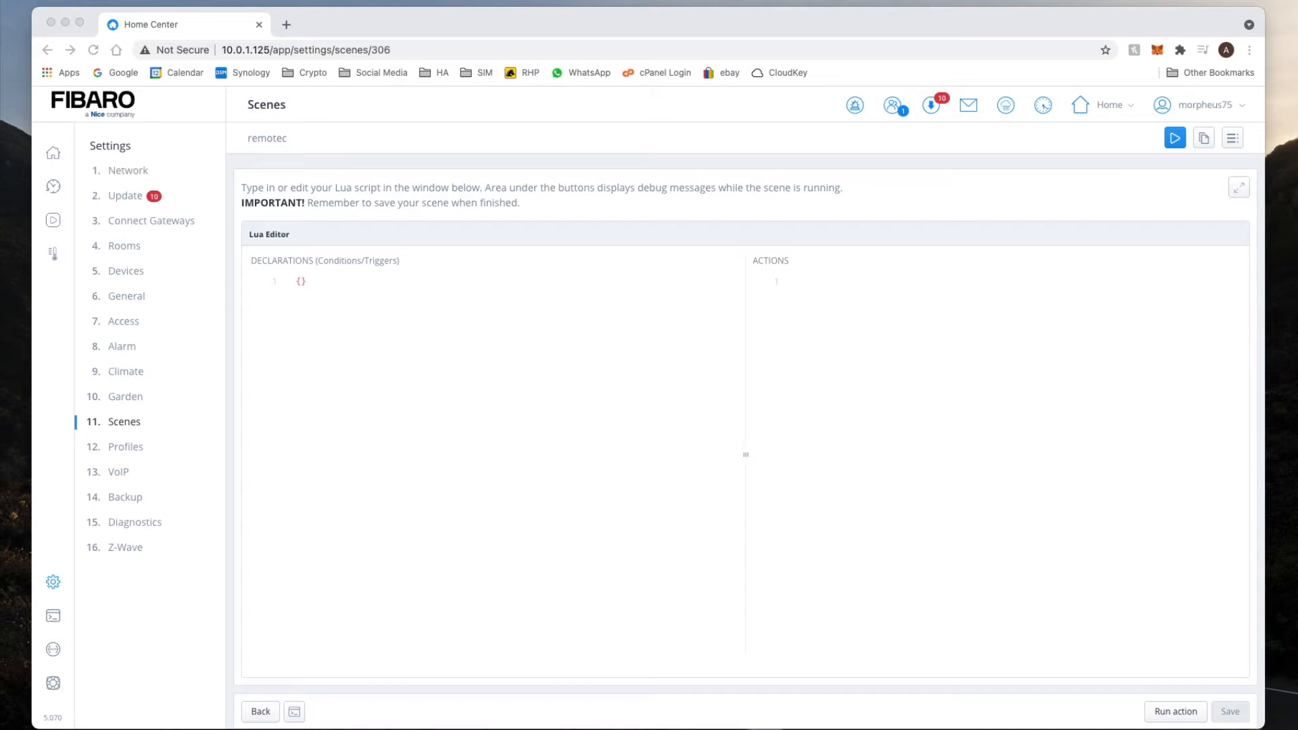
pyautogui.moveTo(323, 260)
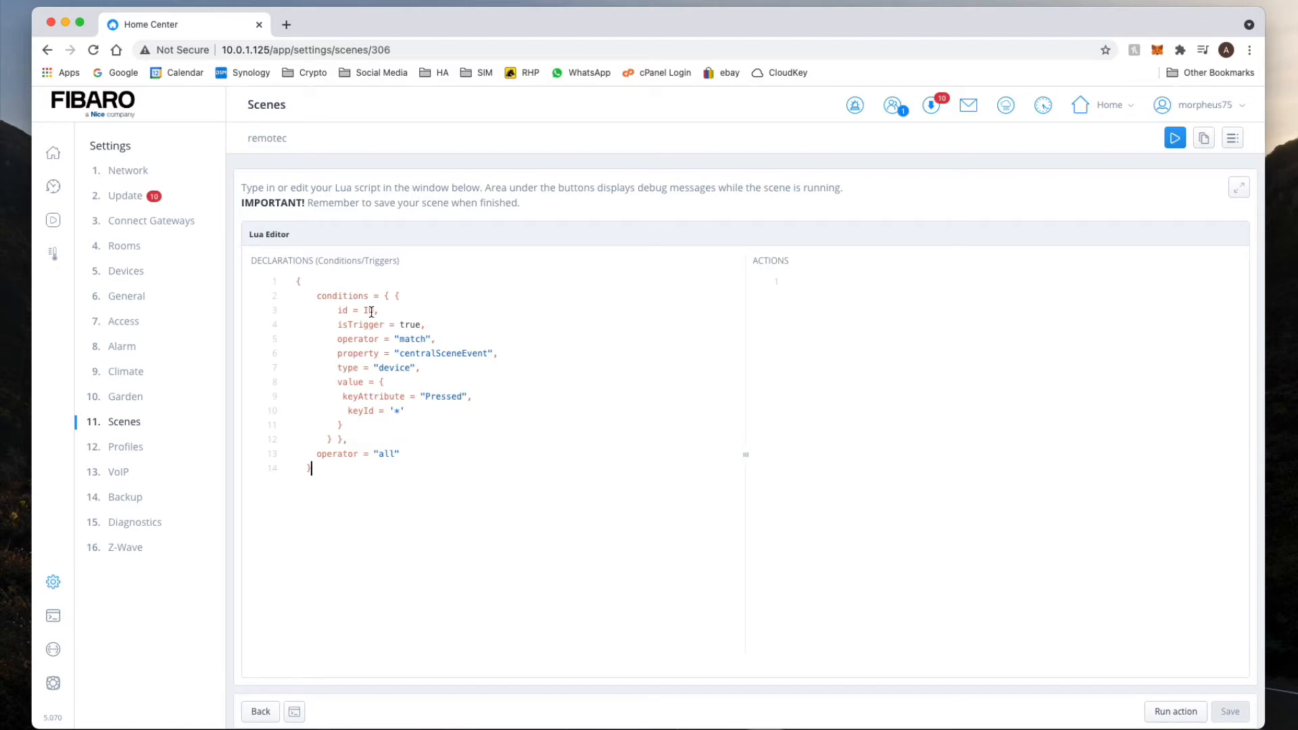
# Step: Complete the declaration 'id = 559,' for the trigger device and save the scene
pyautogui.write('55')
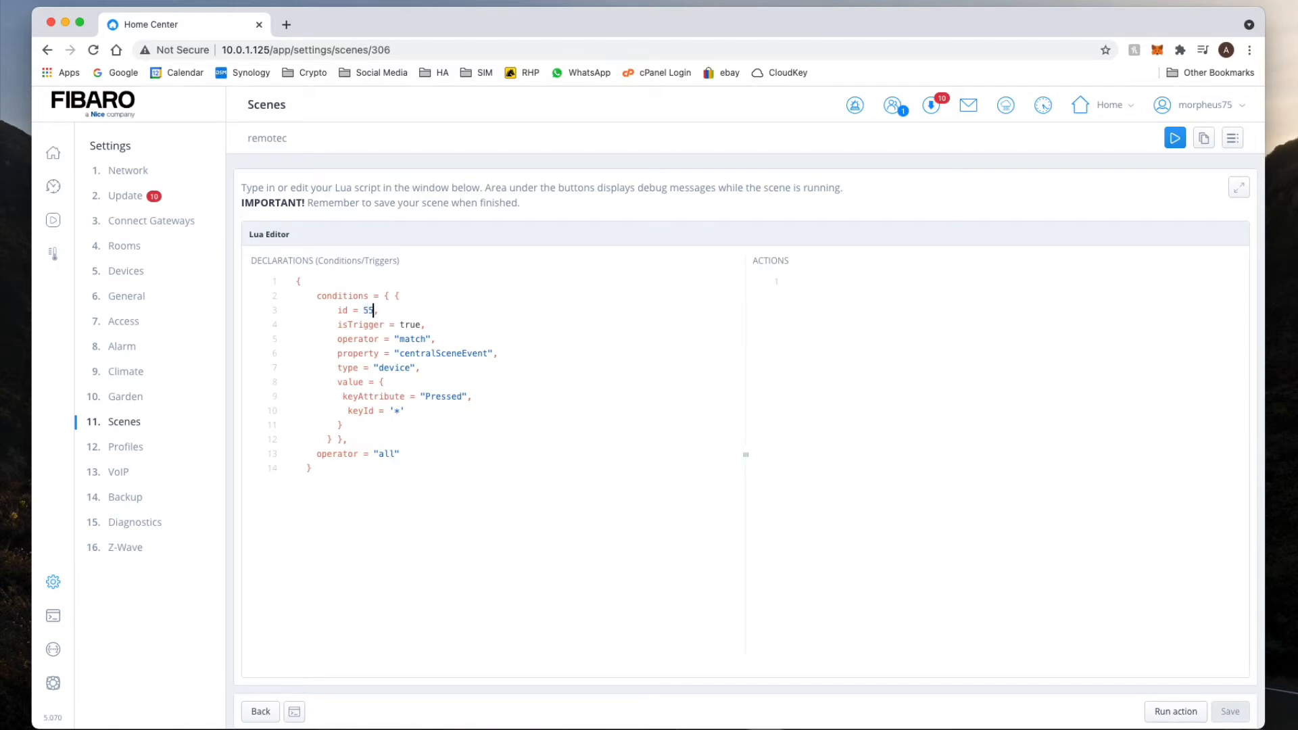
pyautogui.write('9')
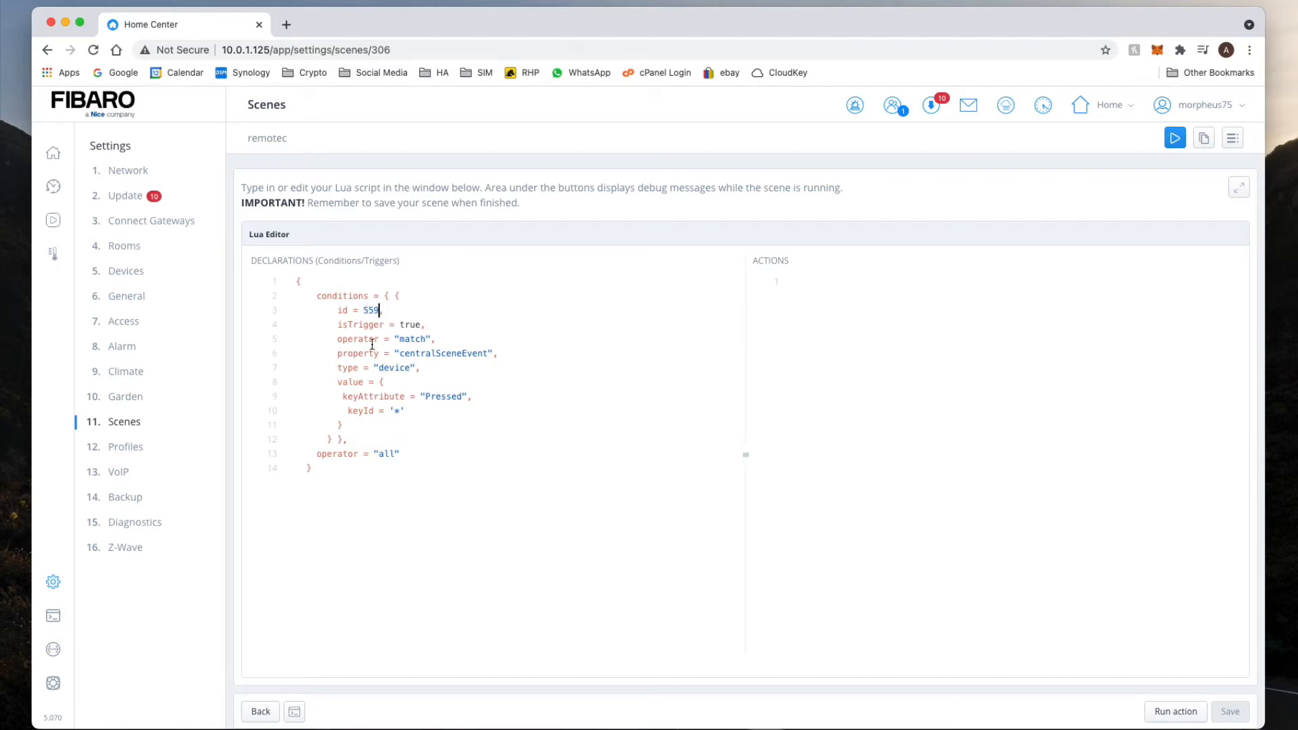
pyautogui.write(',')
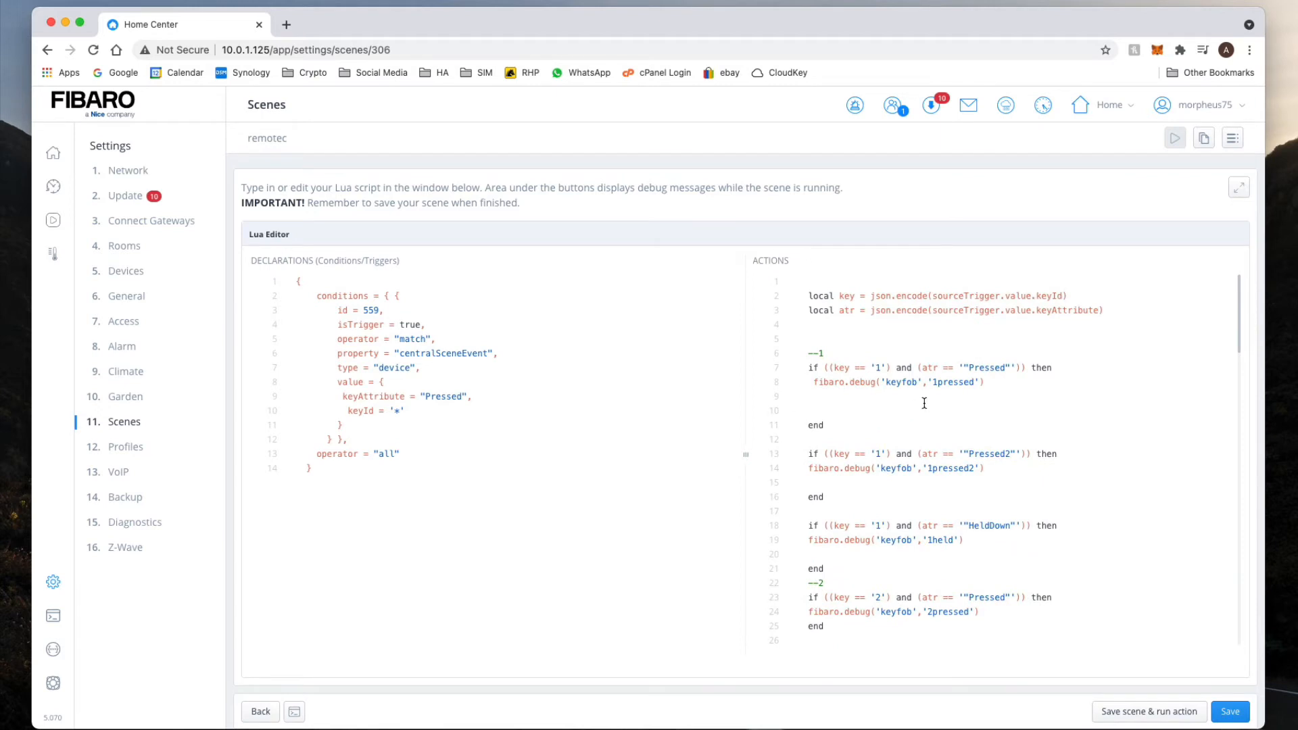
pyautogui.click(1229, 711)
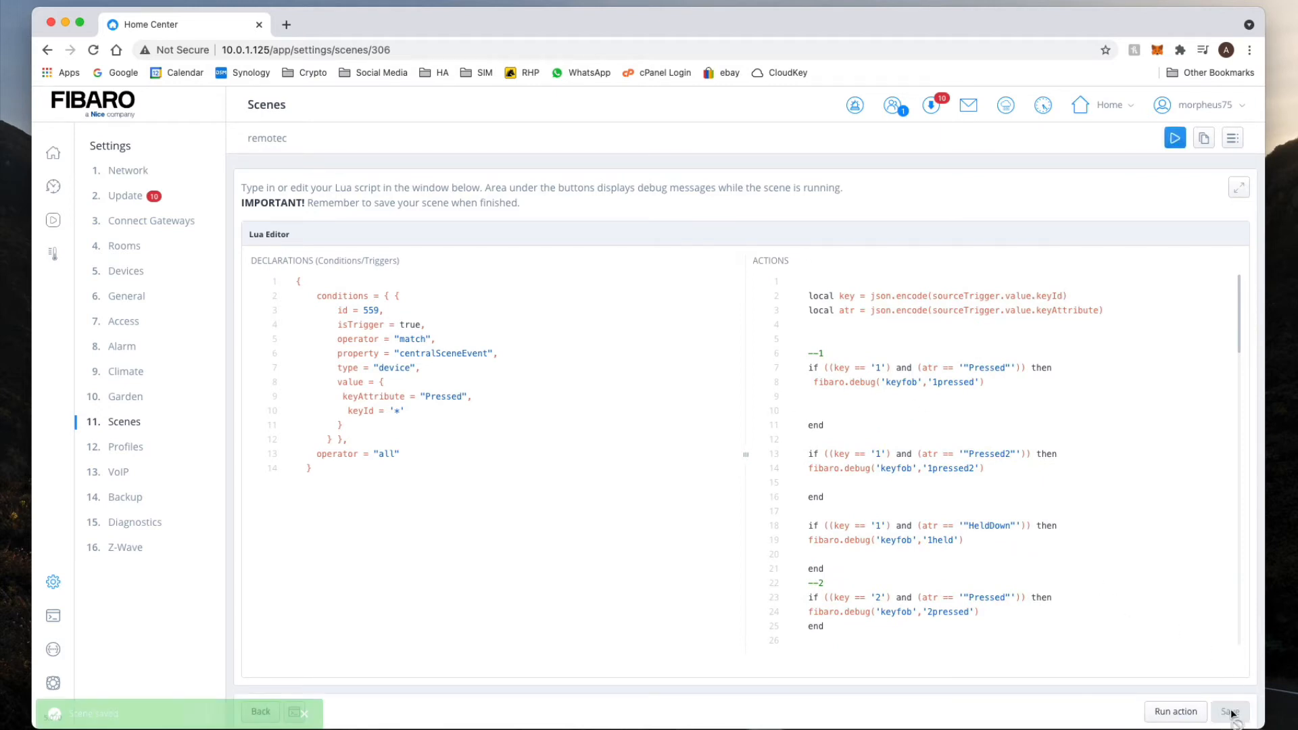
pyautogui.click(1231, 712)
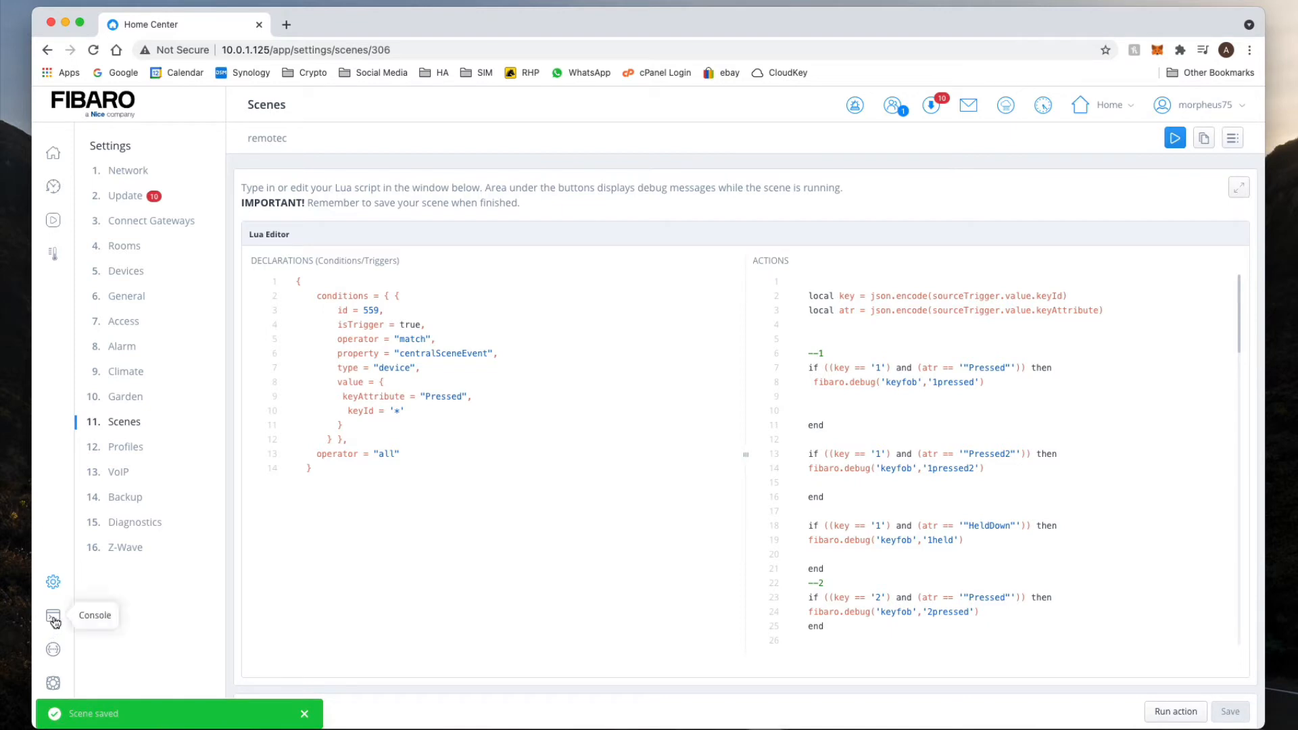
pyautogui.click(53, 618)
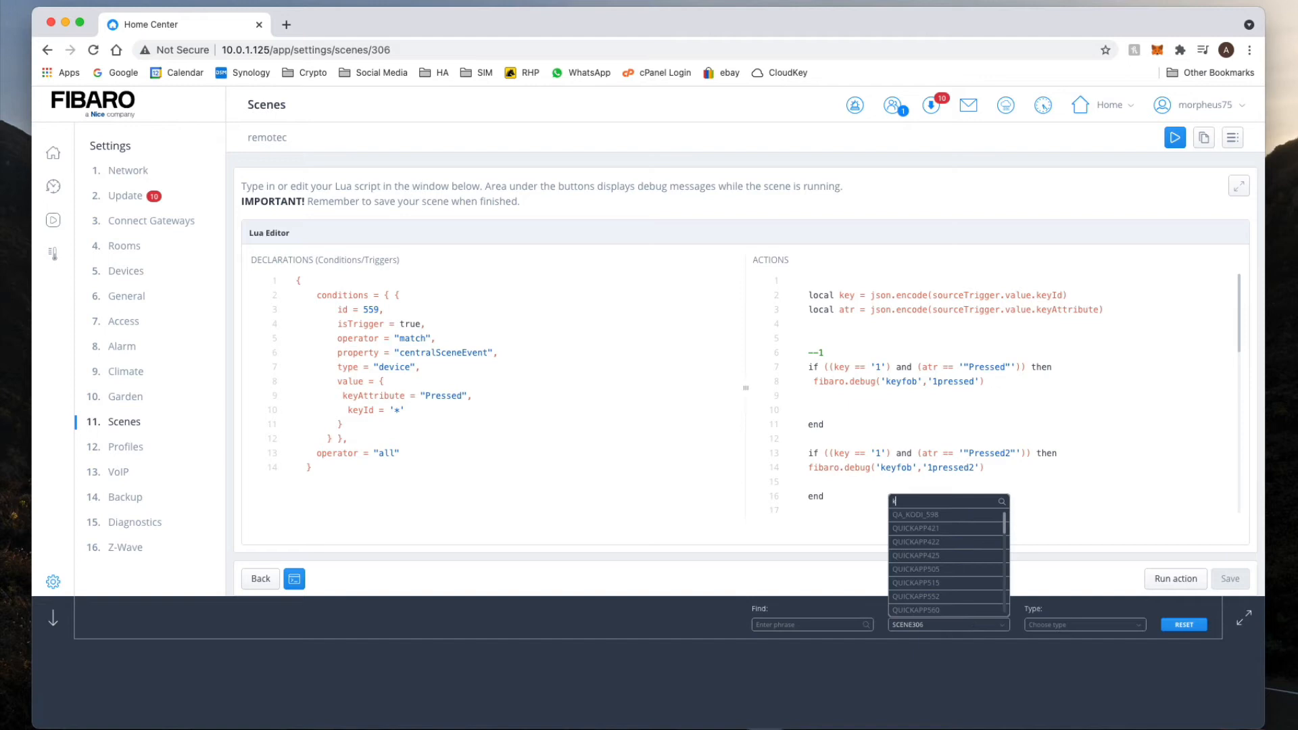
pyautogui.write('keyf')
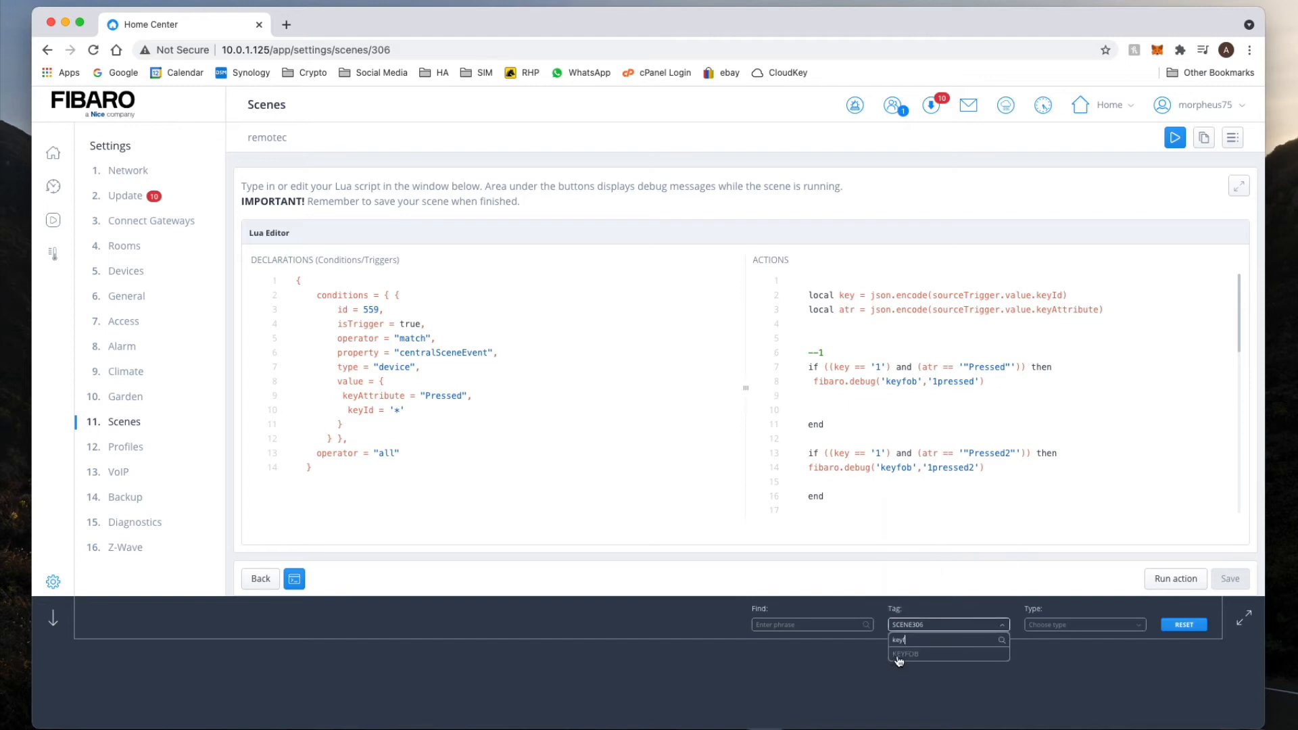
pyautogui.click(906, 654)
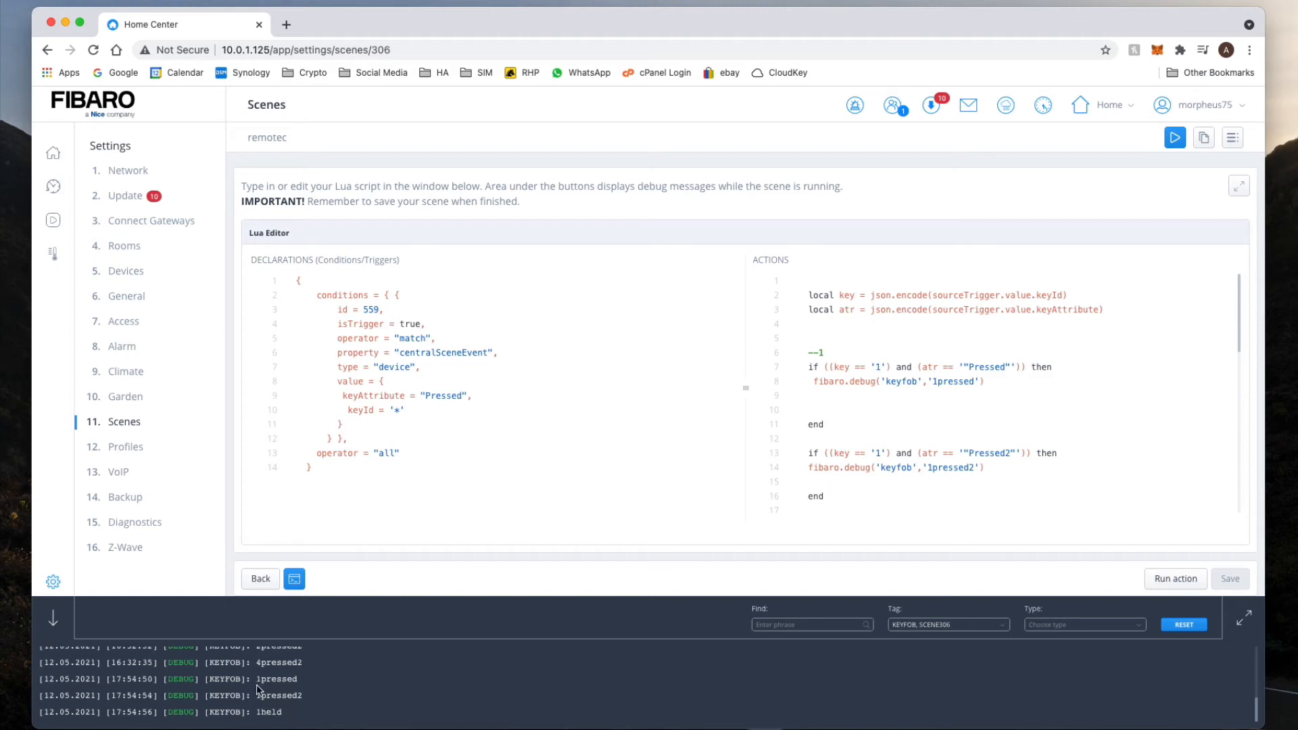
pyautogui.moveTo(290, 706)
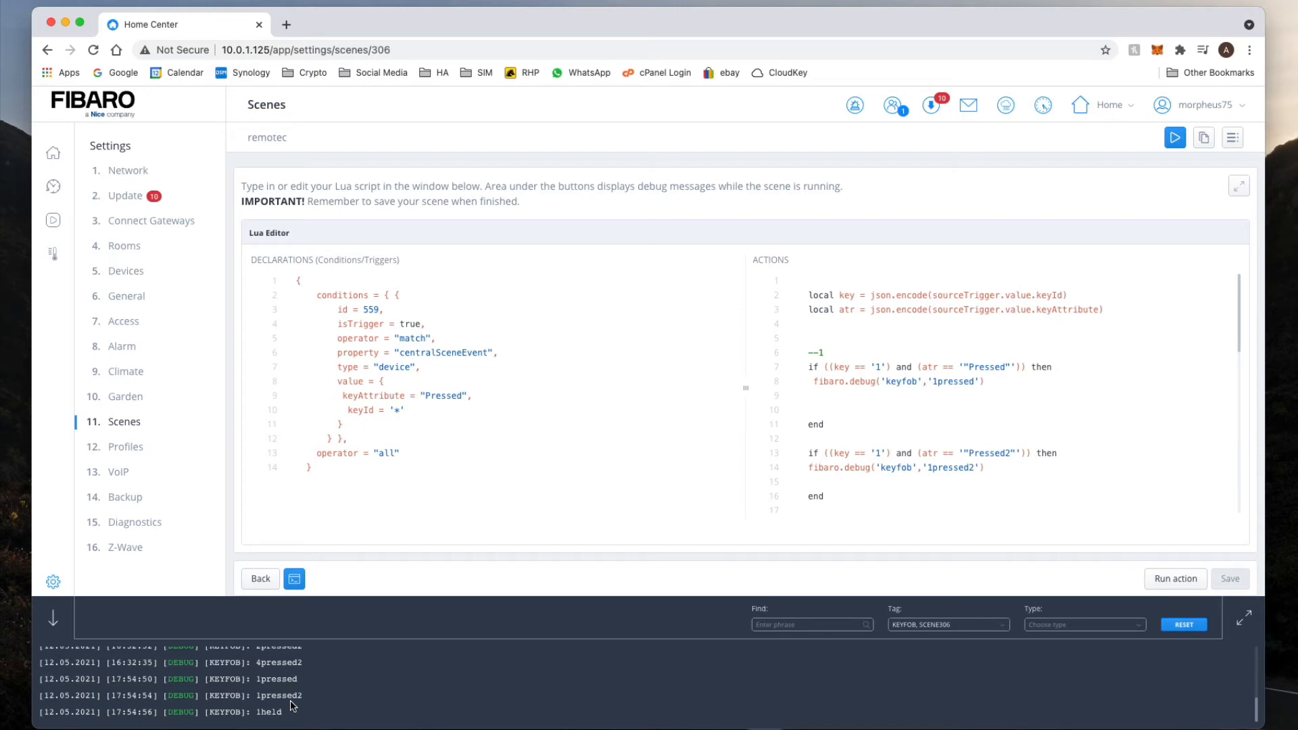
pyautogui.moveTo(322, 671)
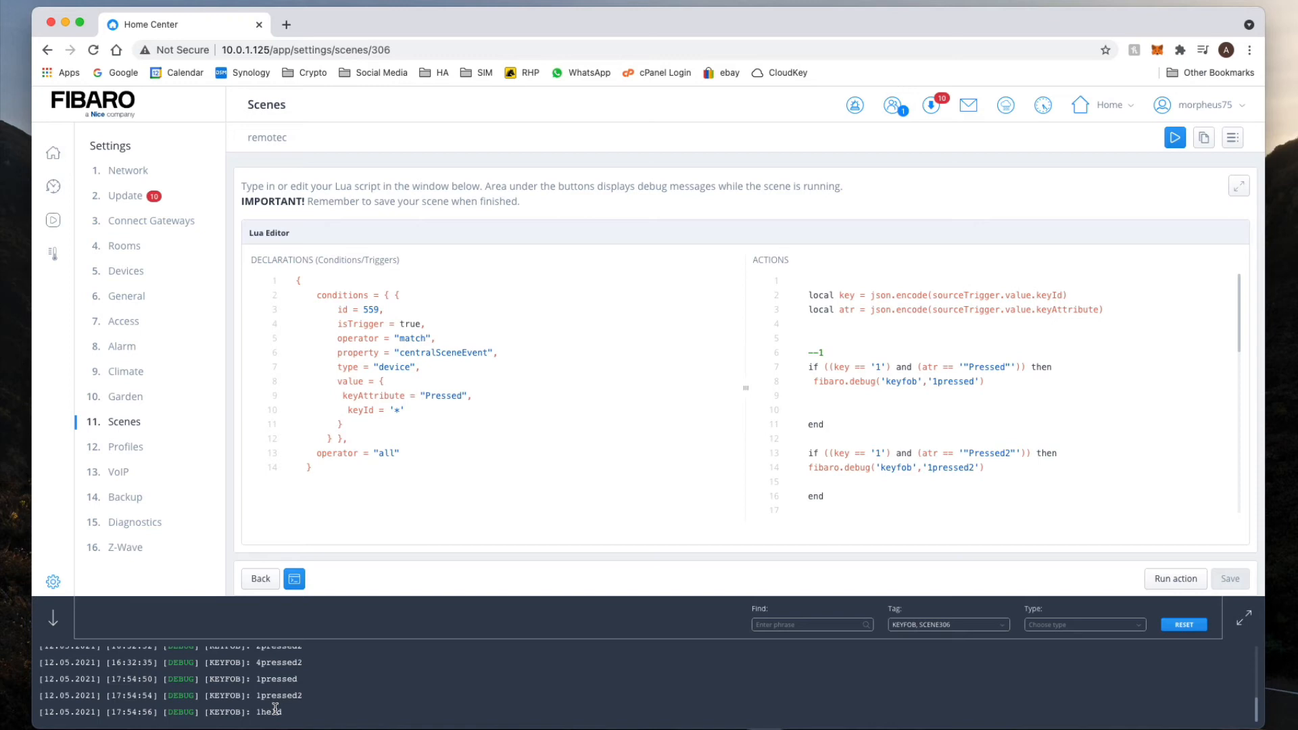
pyautogui.click(293, 578)
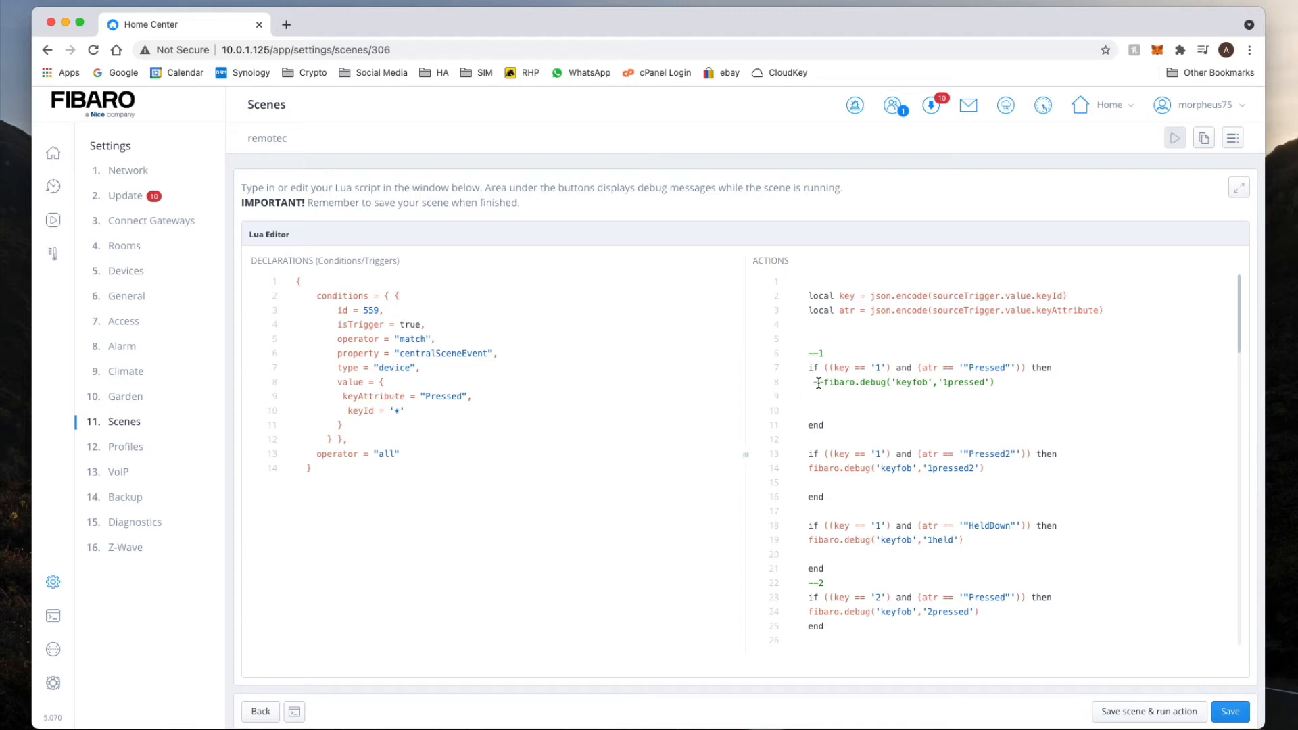
# Step: Add fibaro.call(78, "turnOn") under button 1 and fibaro.call(78, "turnOff") under button 2, saving the scene
pyautogui.write('fibarocall(0, "')
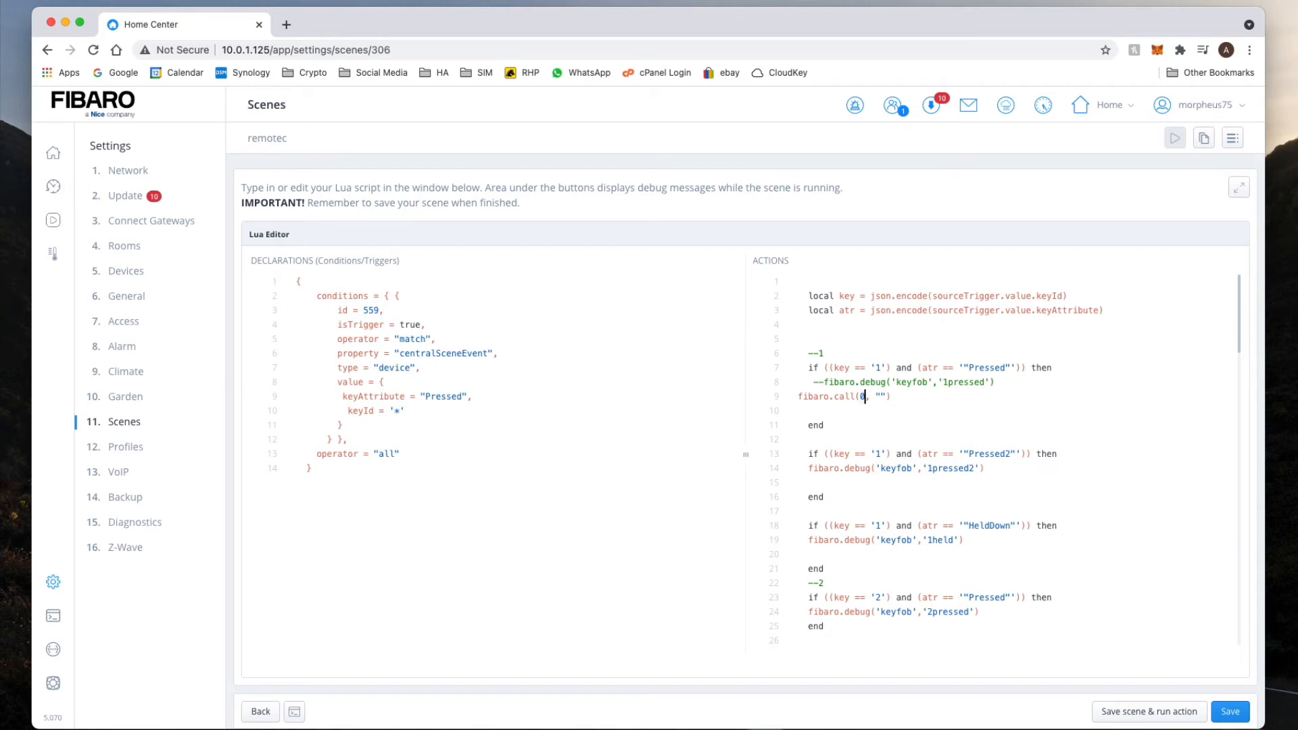
pyautogui.write('78')
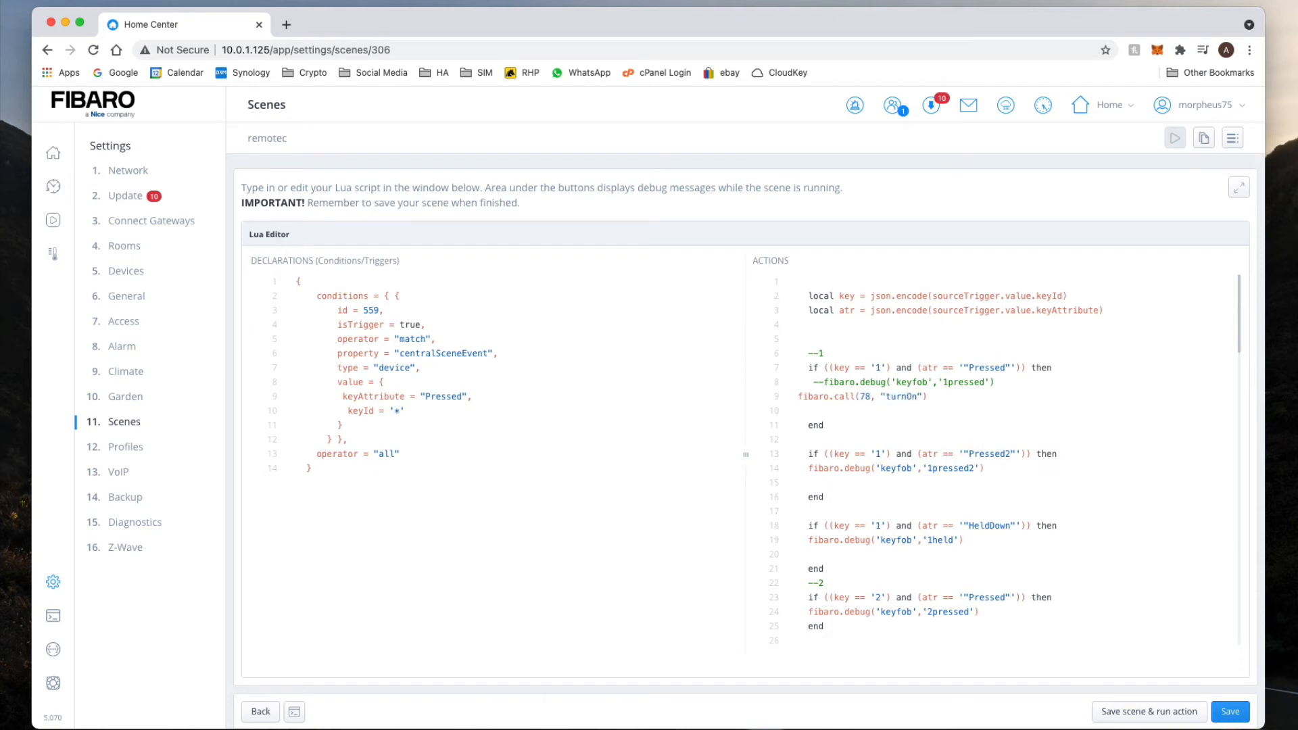
pyautogui.scroll(-3)
pyautogui.write('--')
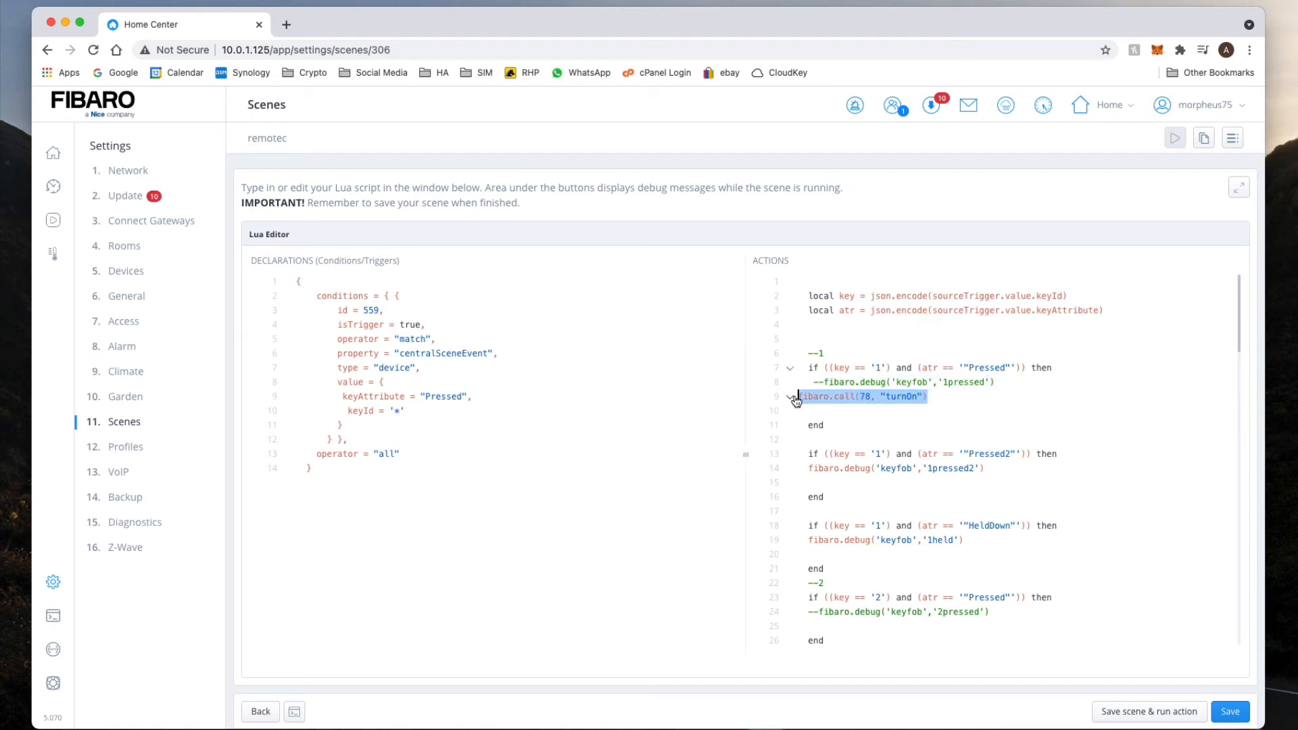
pyautogui.scroll(-3)
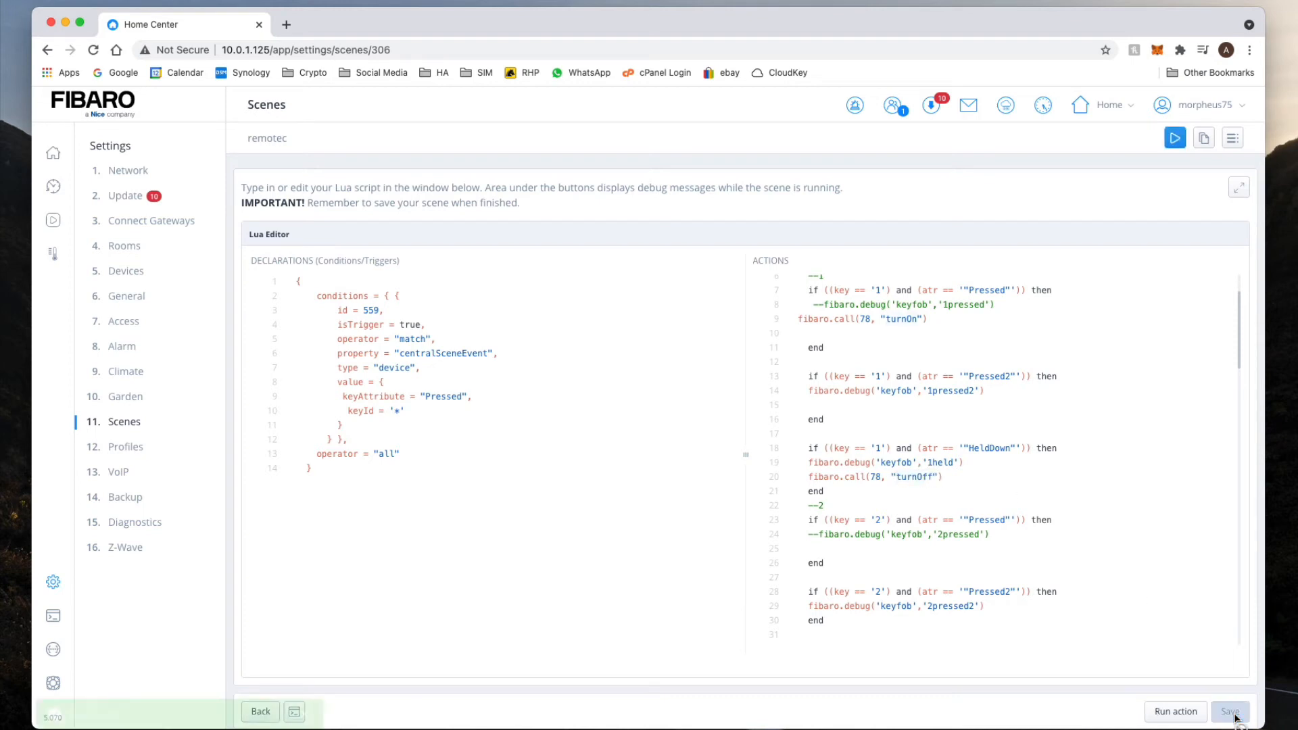
pyautogui.click(1230, 711)
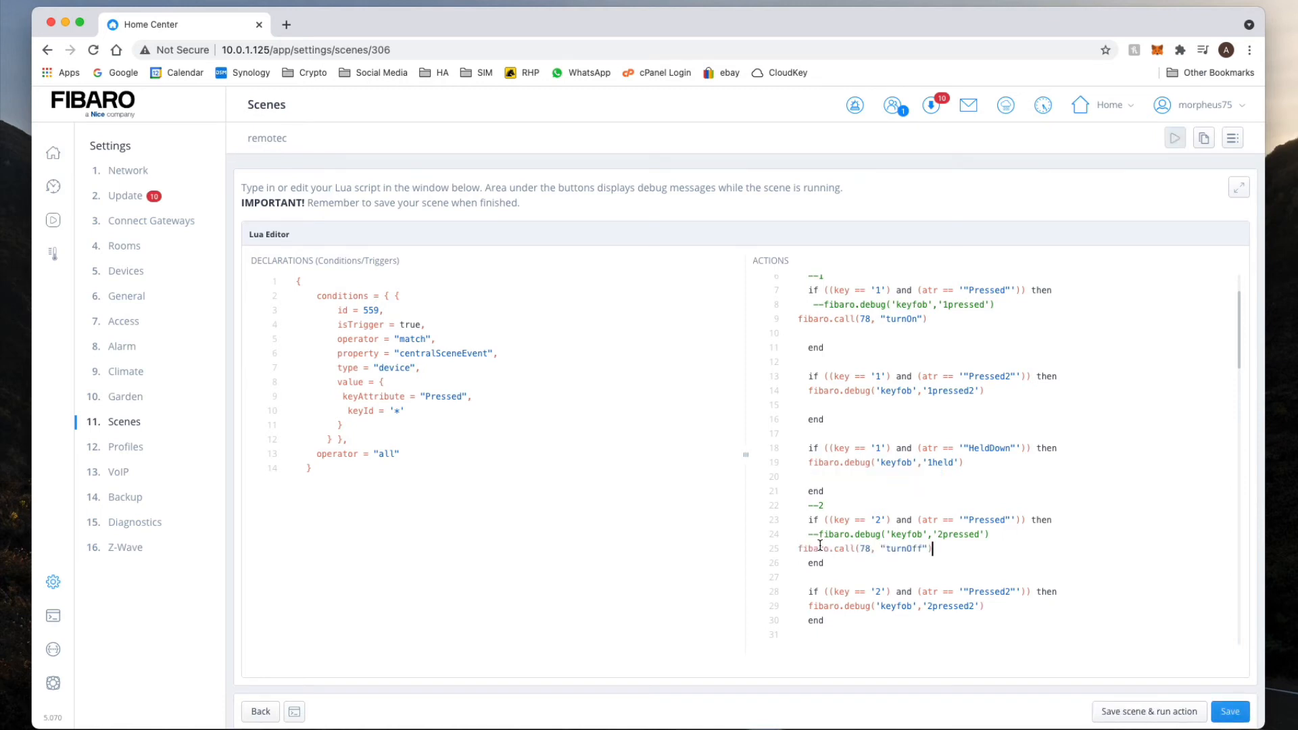
pyautogui.click(1229, 711)
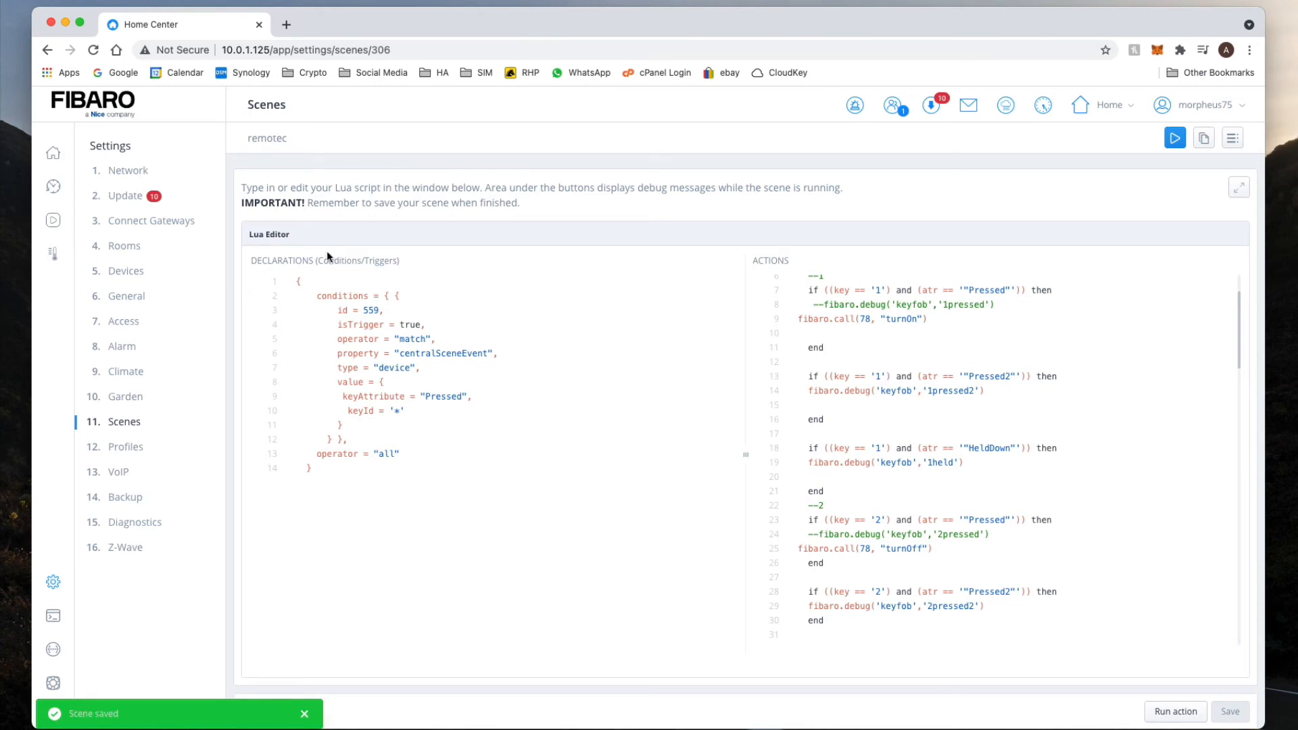
# Step: Return to the home dashboard
pyautogui.click(53, 153)
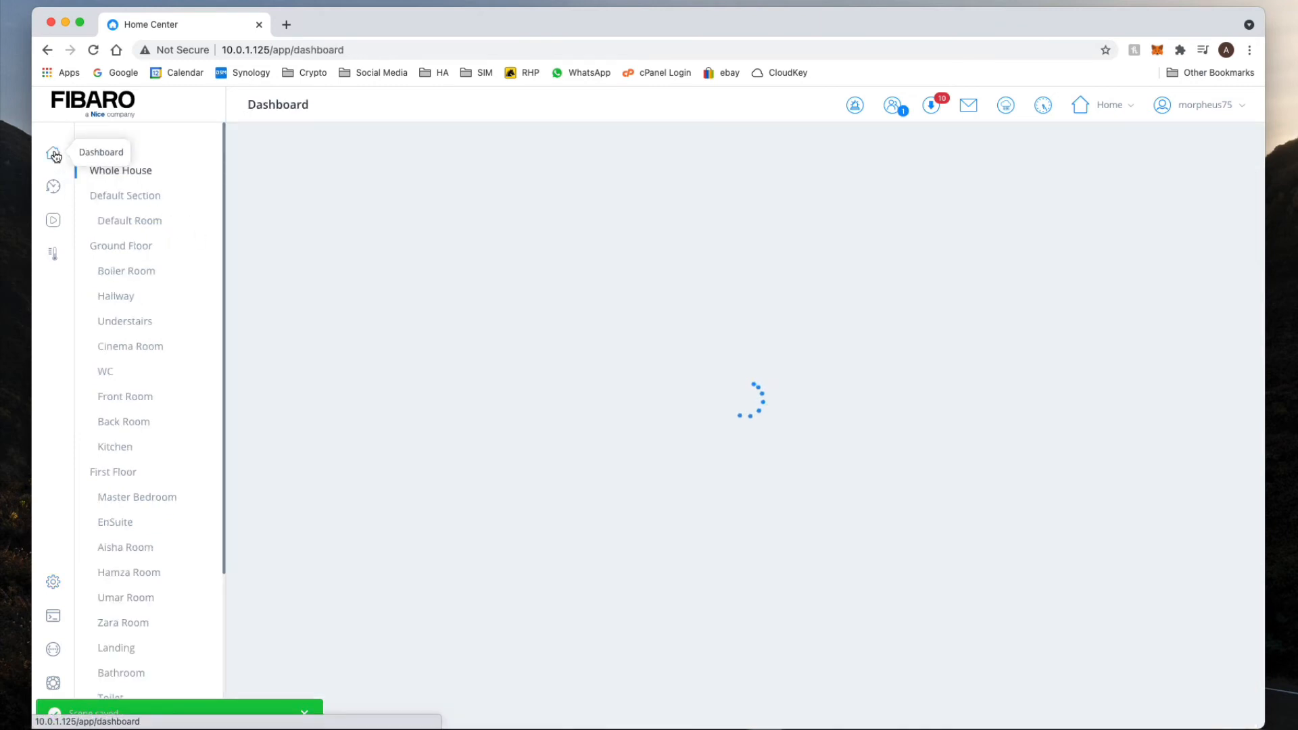
# Step: View the Back Room devices on the dashboard, then go to the system settings
pyautogui.click(123, 422)
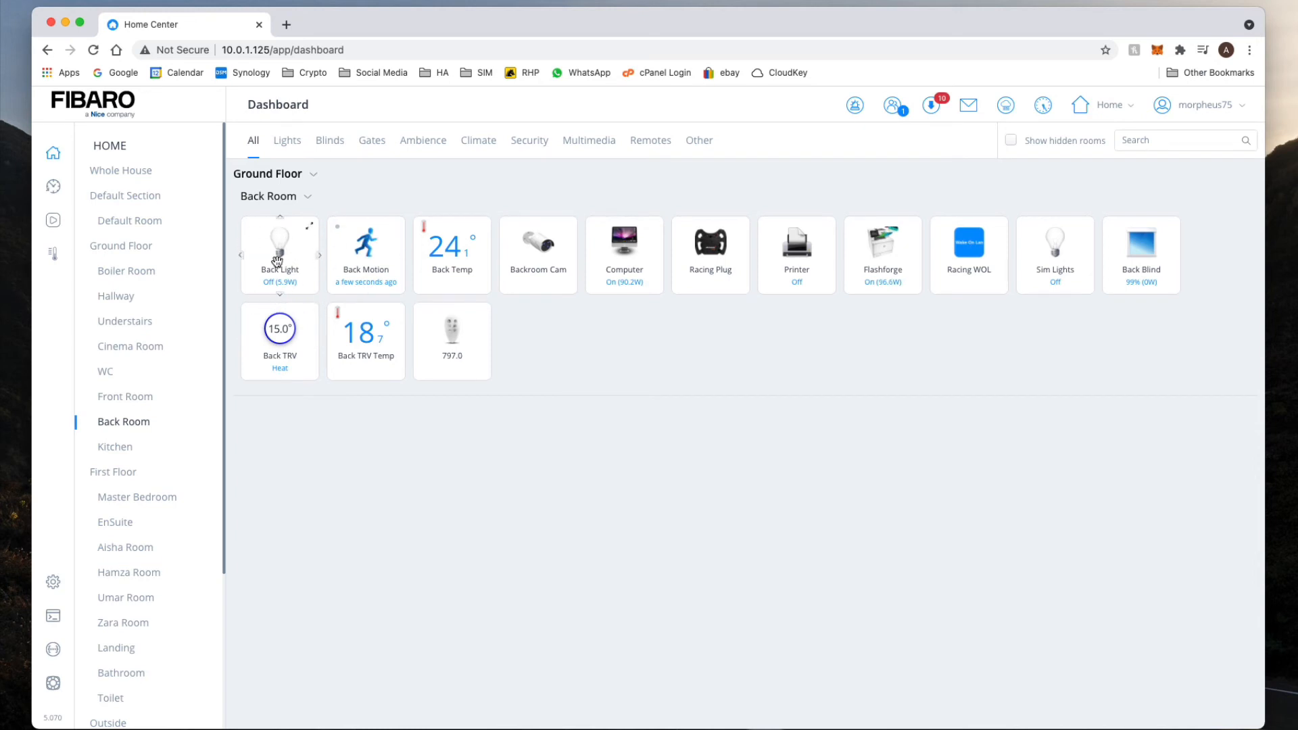
pyautogui.click(53, 582)
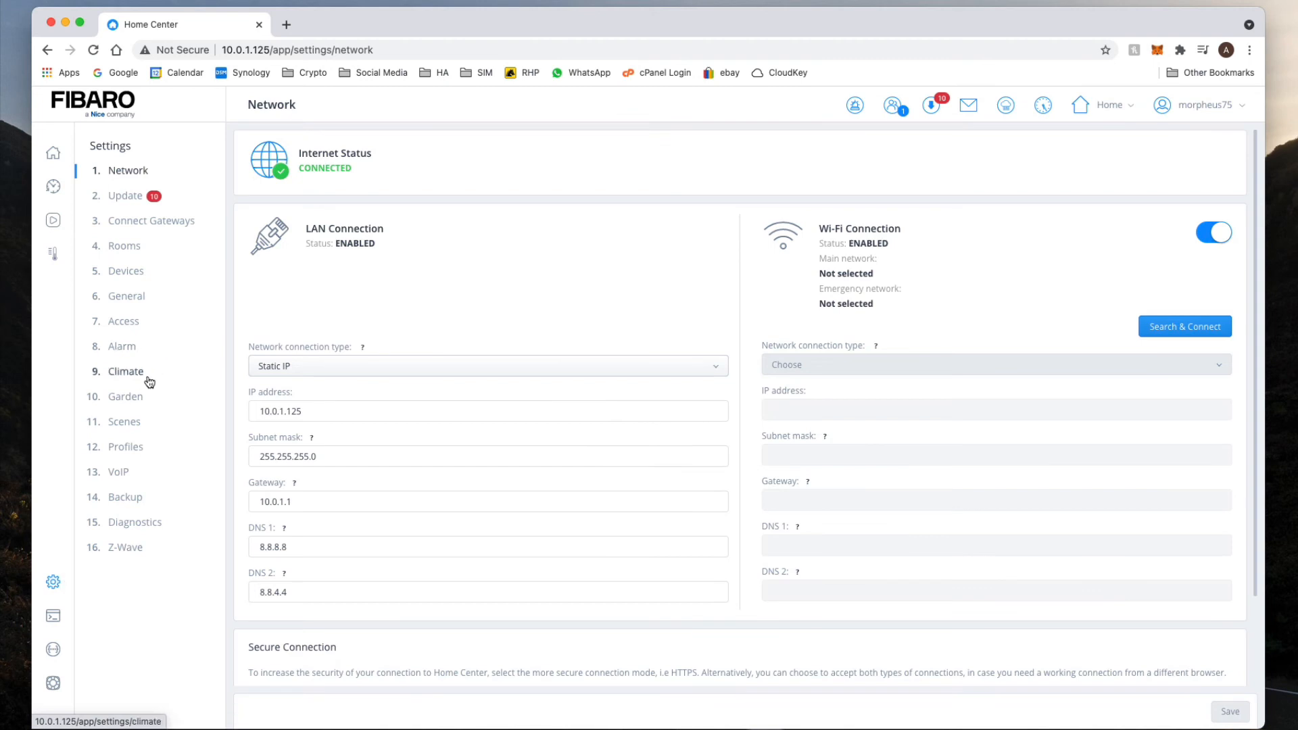
# Step: Reopen the remotec scene's Lua editor and select the trigger device id 559
pyautogui.click(123, 422)
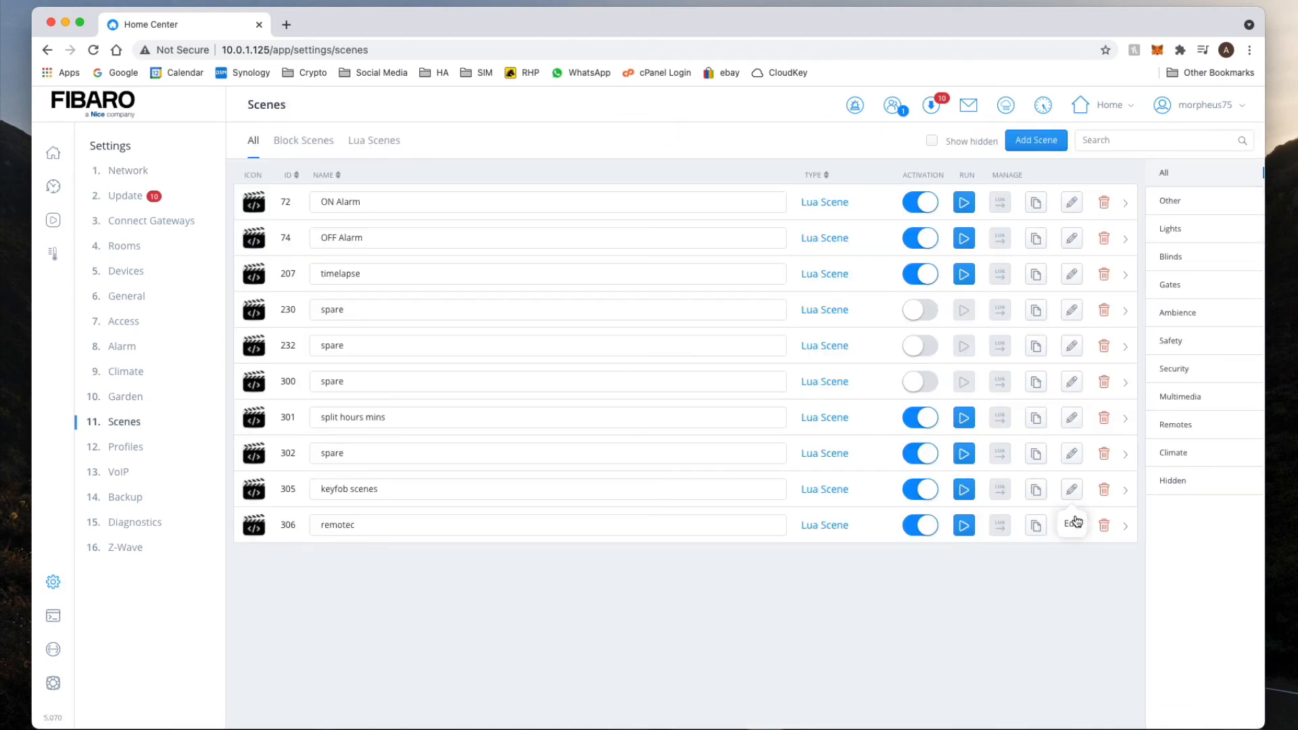
pyautogui.click(1071, 525)
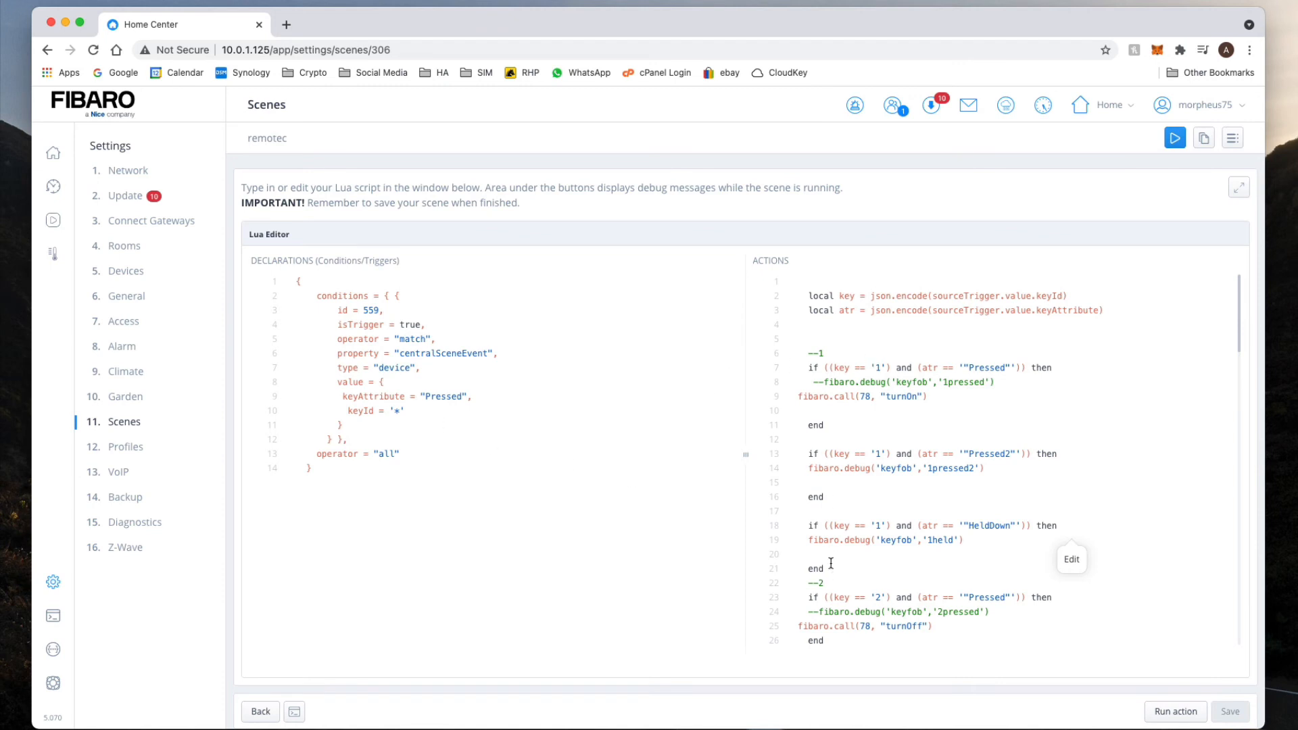
pyautogui.moveTo(464, 346)
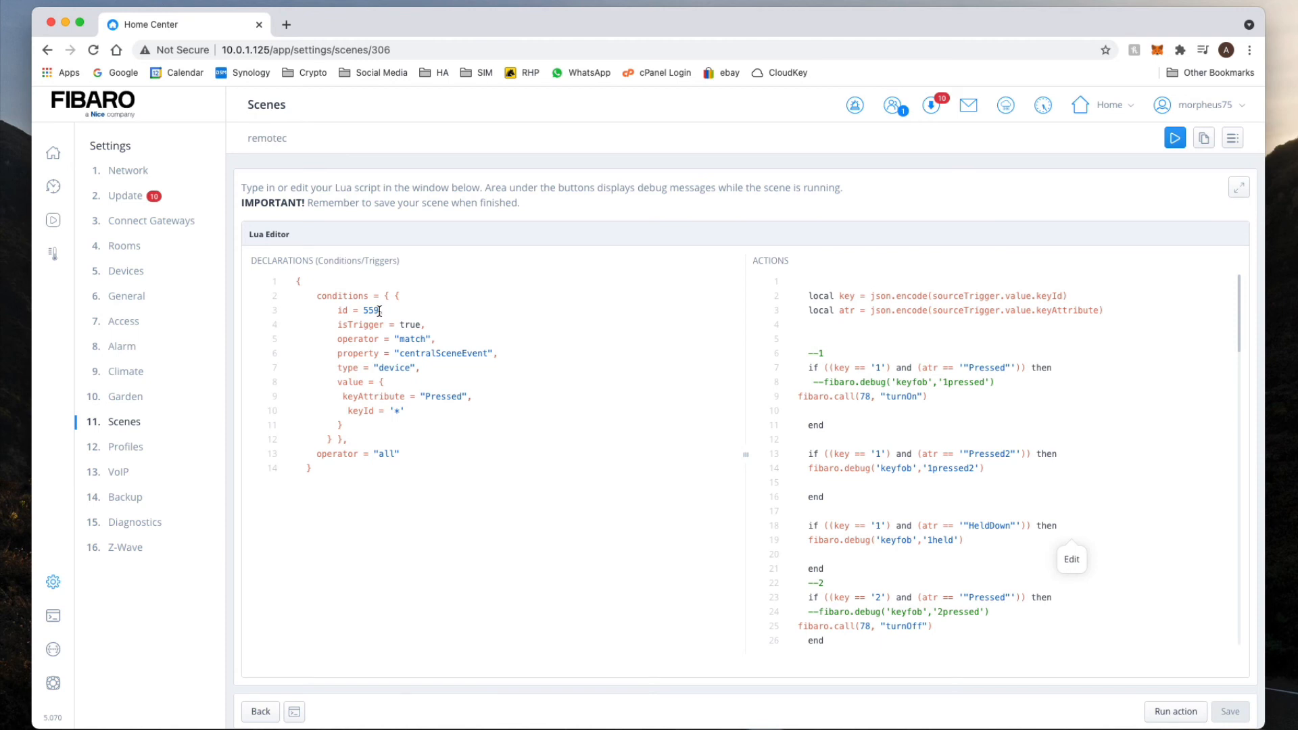
pyautogui.doubleClick(372, 310)
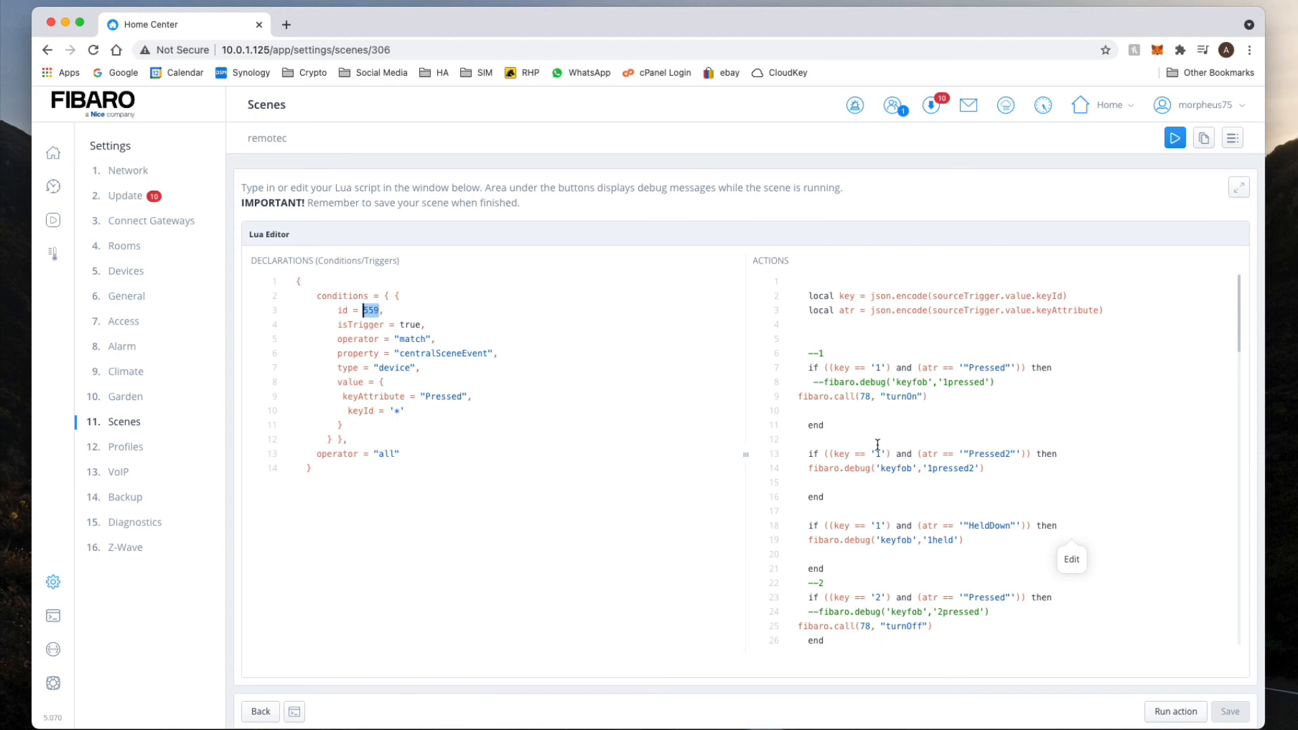
pyautogui.moveTo(835, 409)
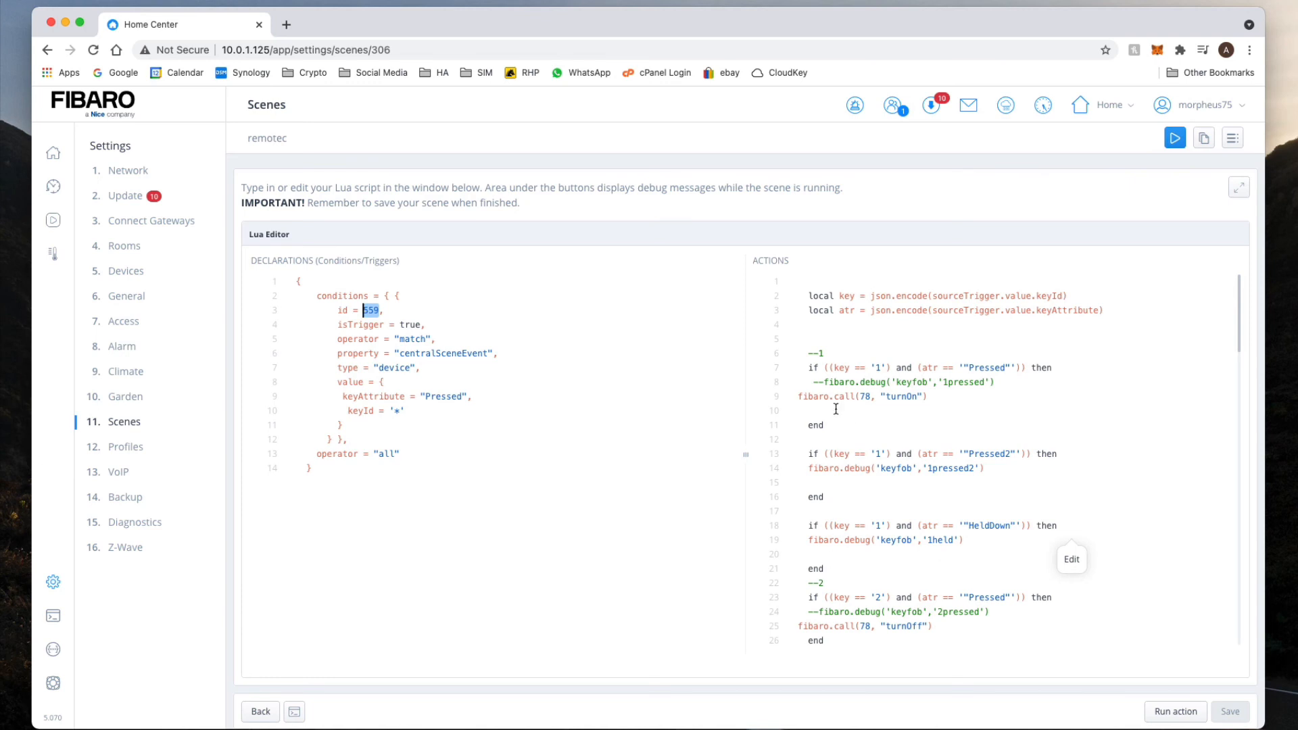
pyautogui.moveTo(864, 541)
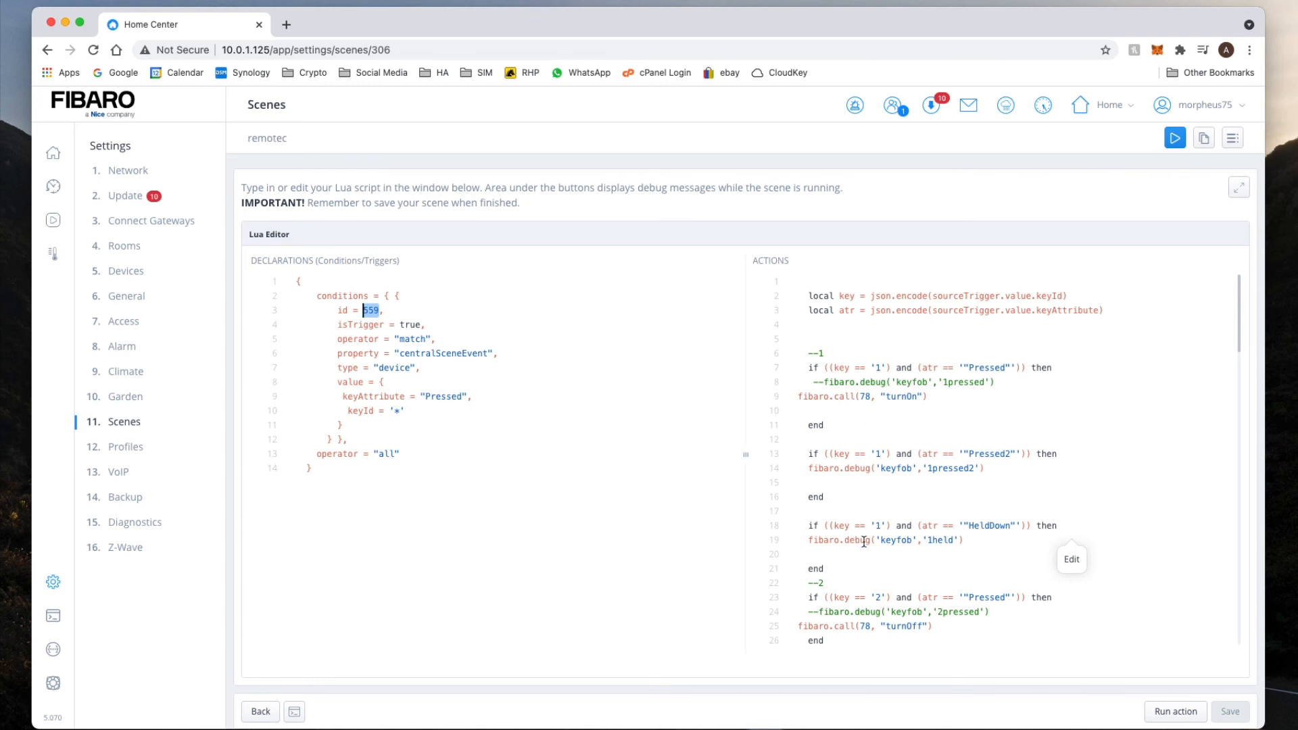